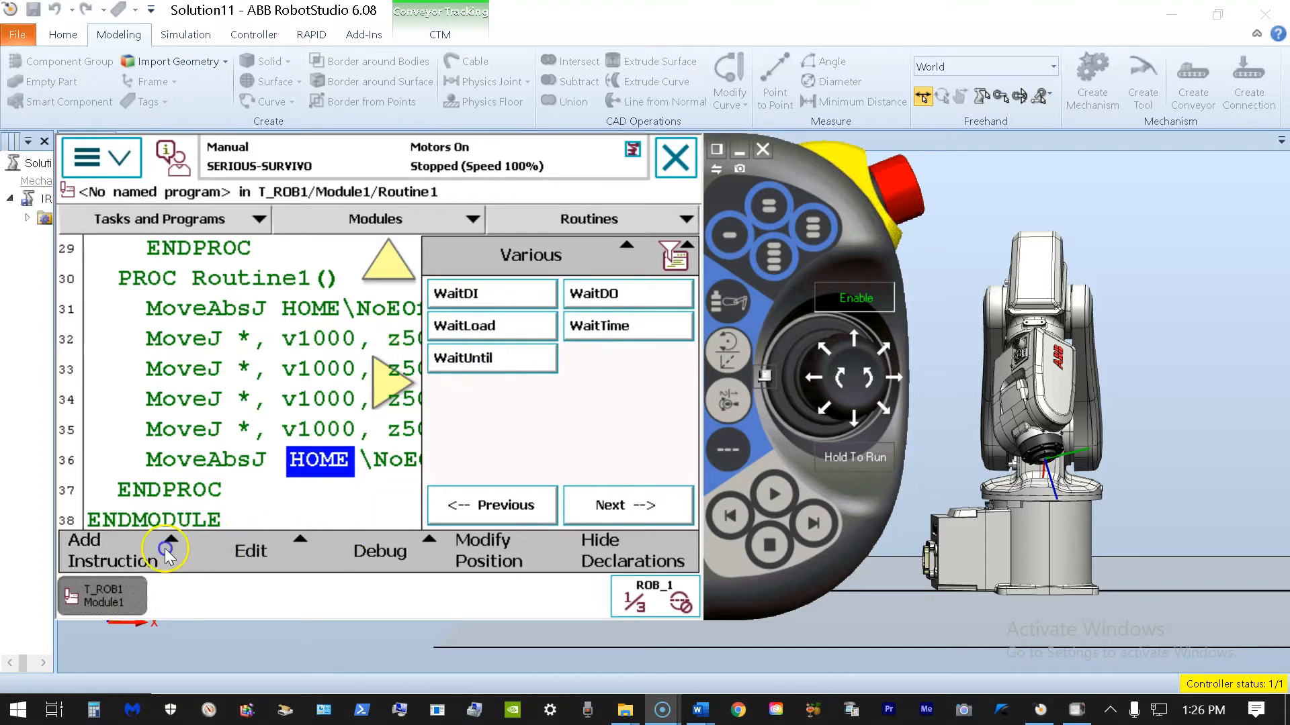
Close the Add Instruction list on the FlexPendant without inserting anything
click(169, 545)
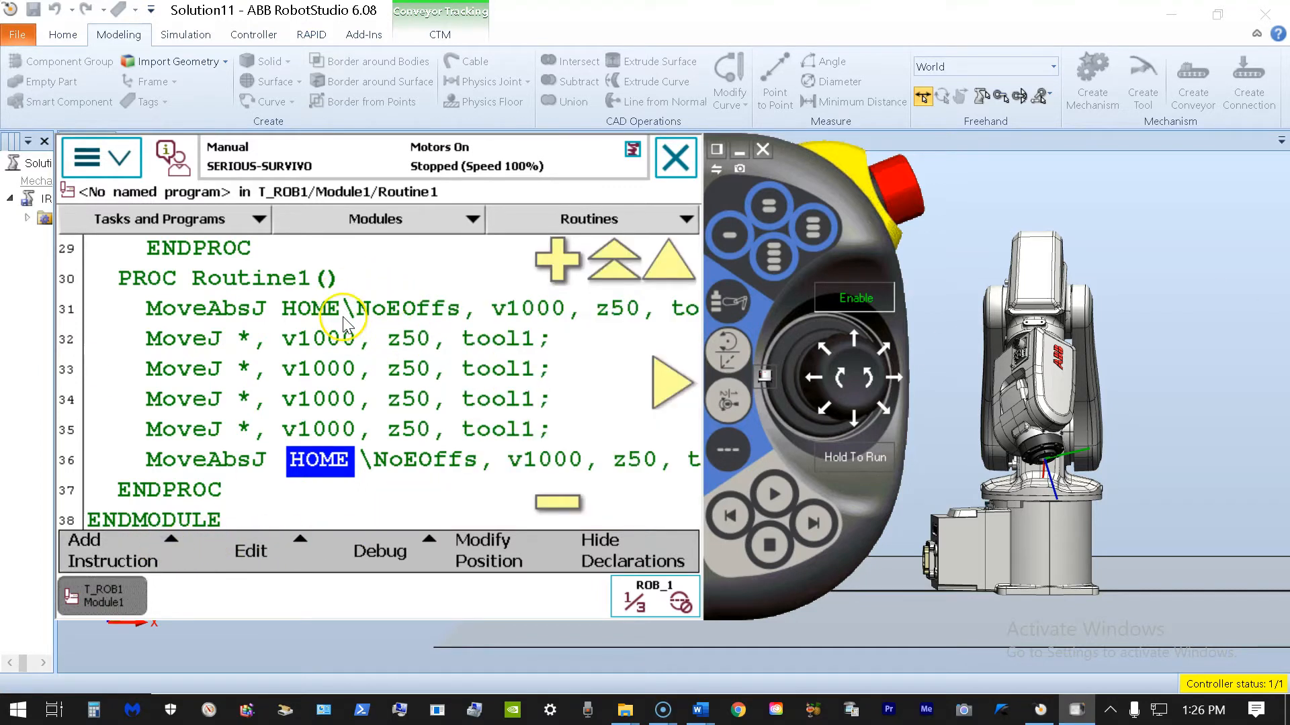
mouse_move(333, 338)
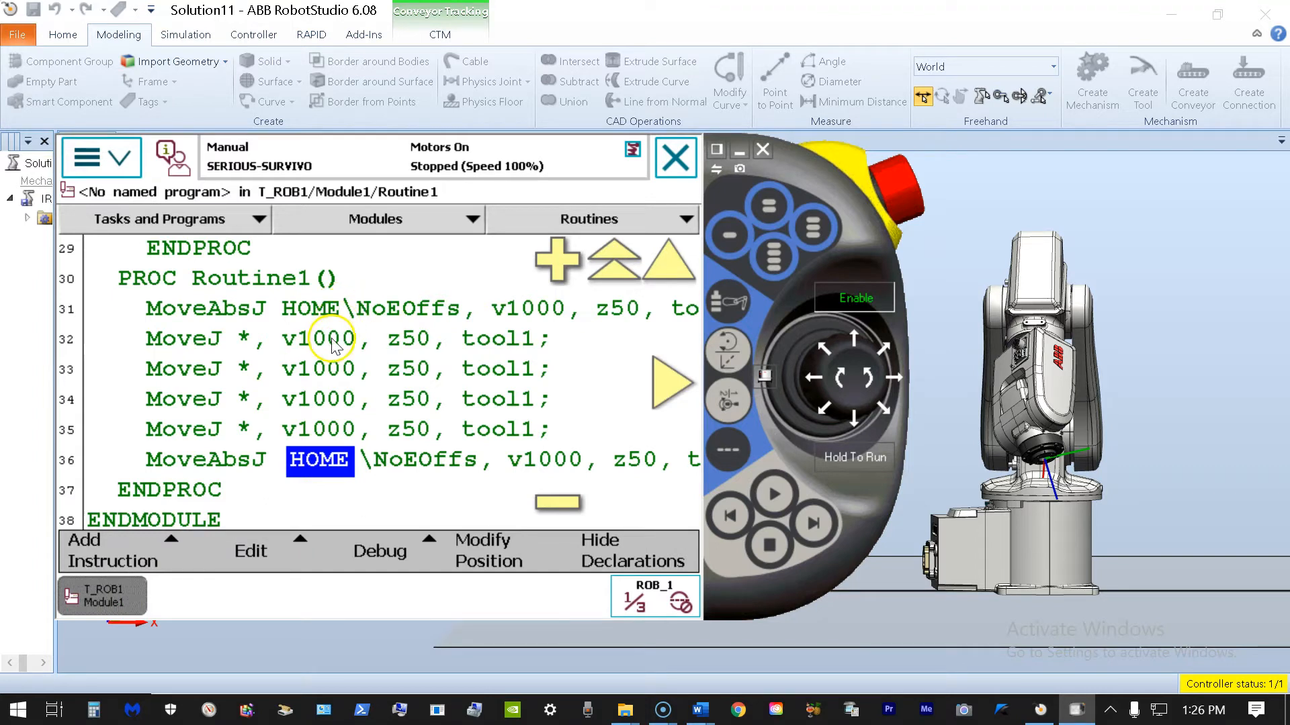
mouse_move(333, 429)
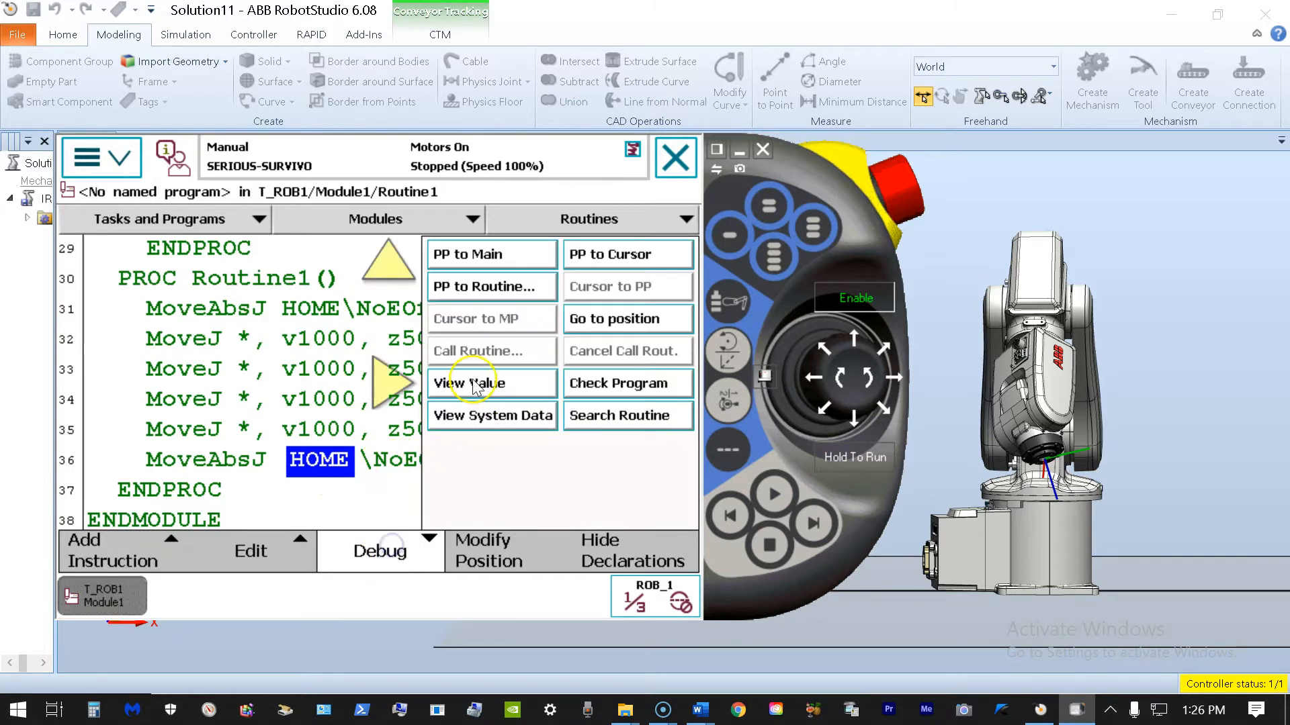
Move the program pointer to Routine1 with PP to Routine
click(490, 287)
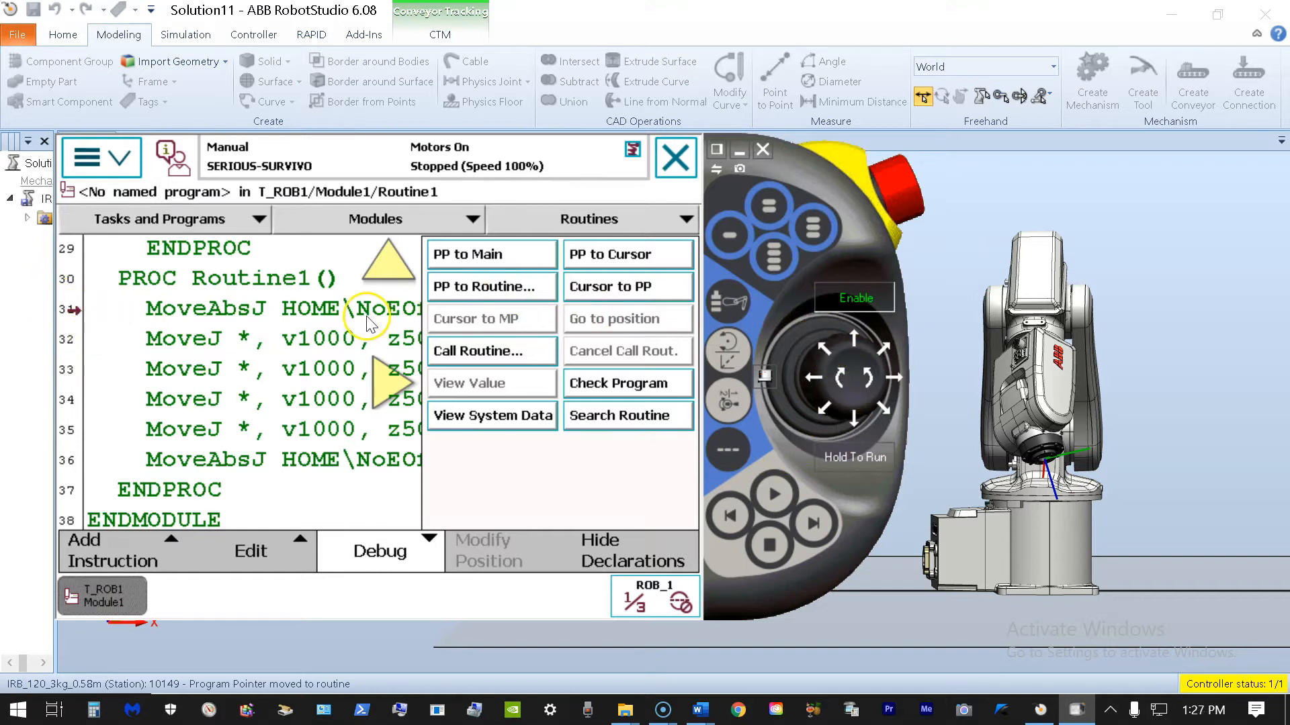
mouse_move(300, 308)
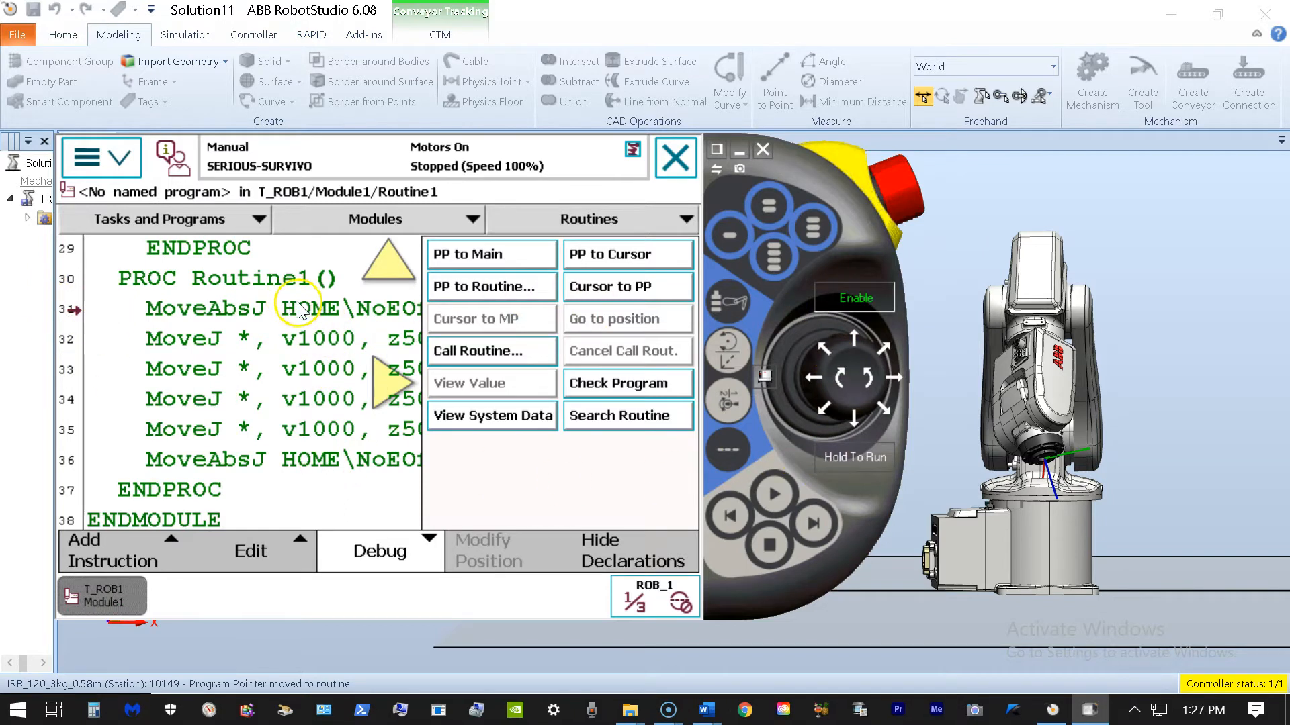
mouse_move(313, 393)
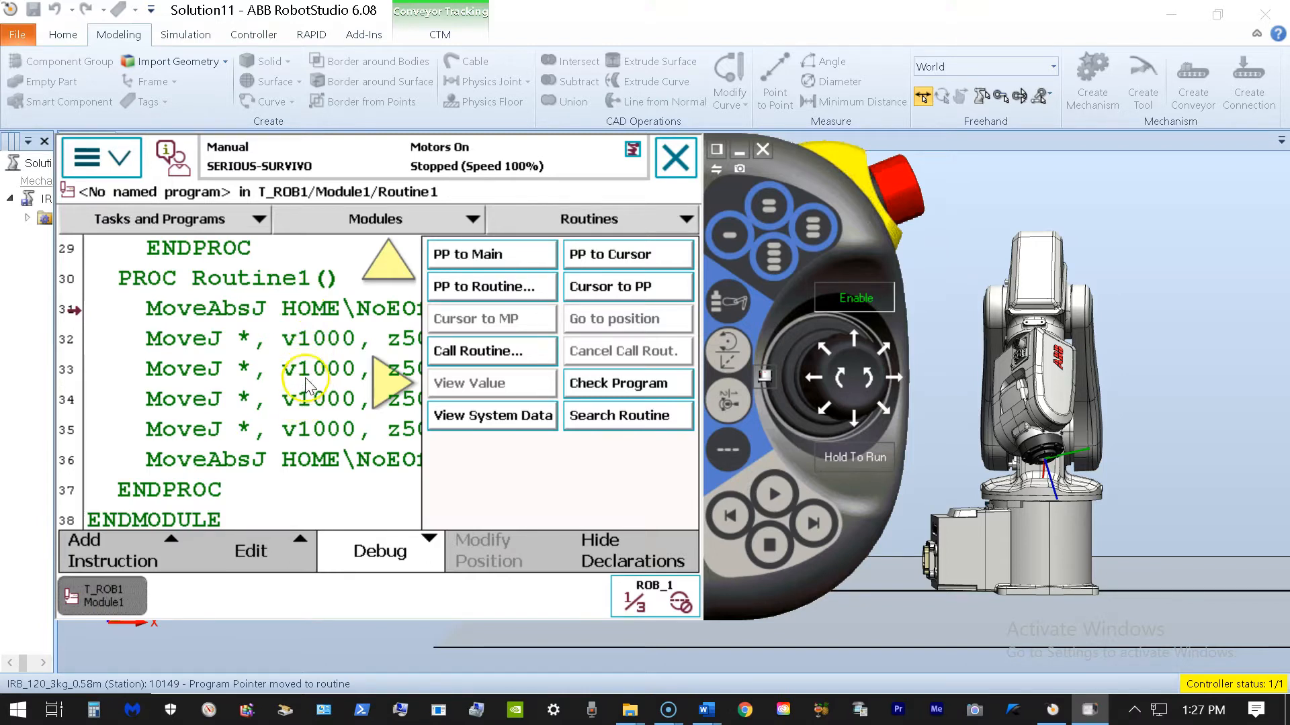
mouse_move(292, 401)
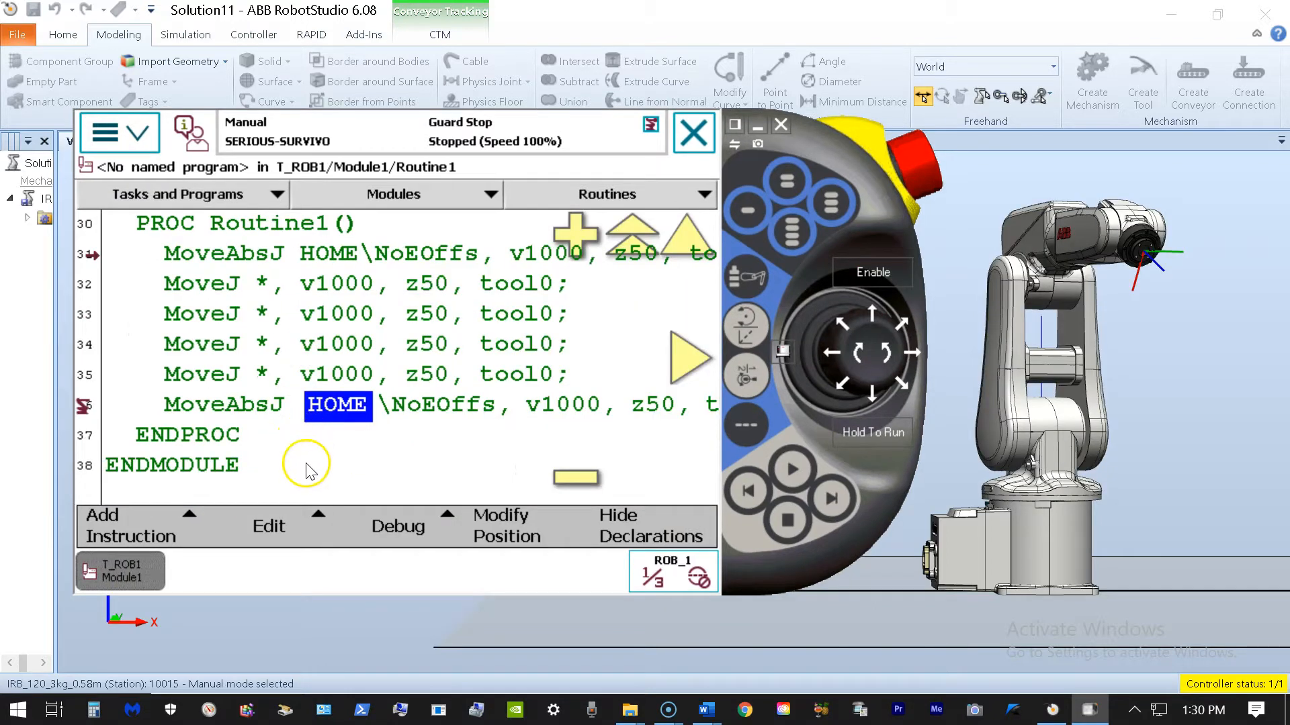
mouse_move(375, 374)
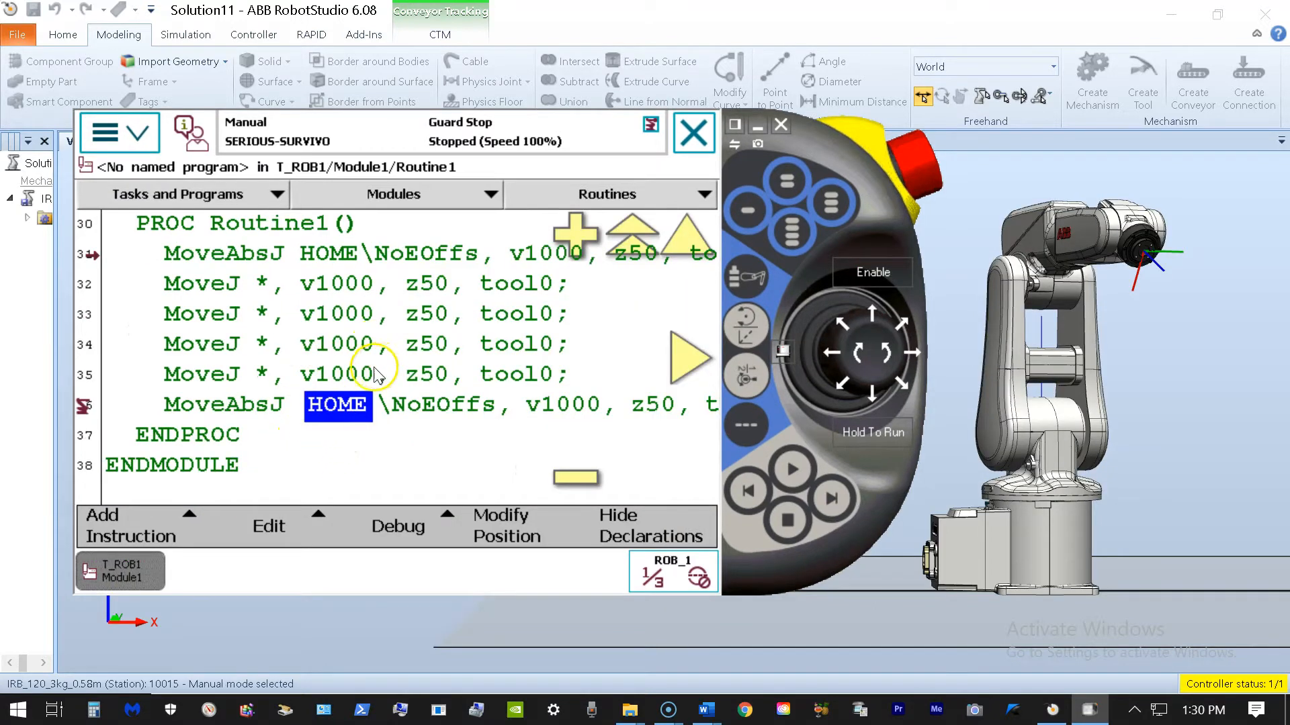
mouse_move(361, 268)
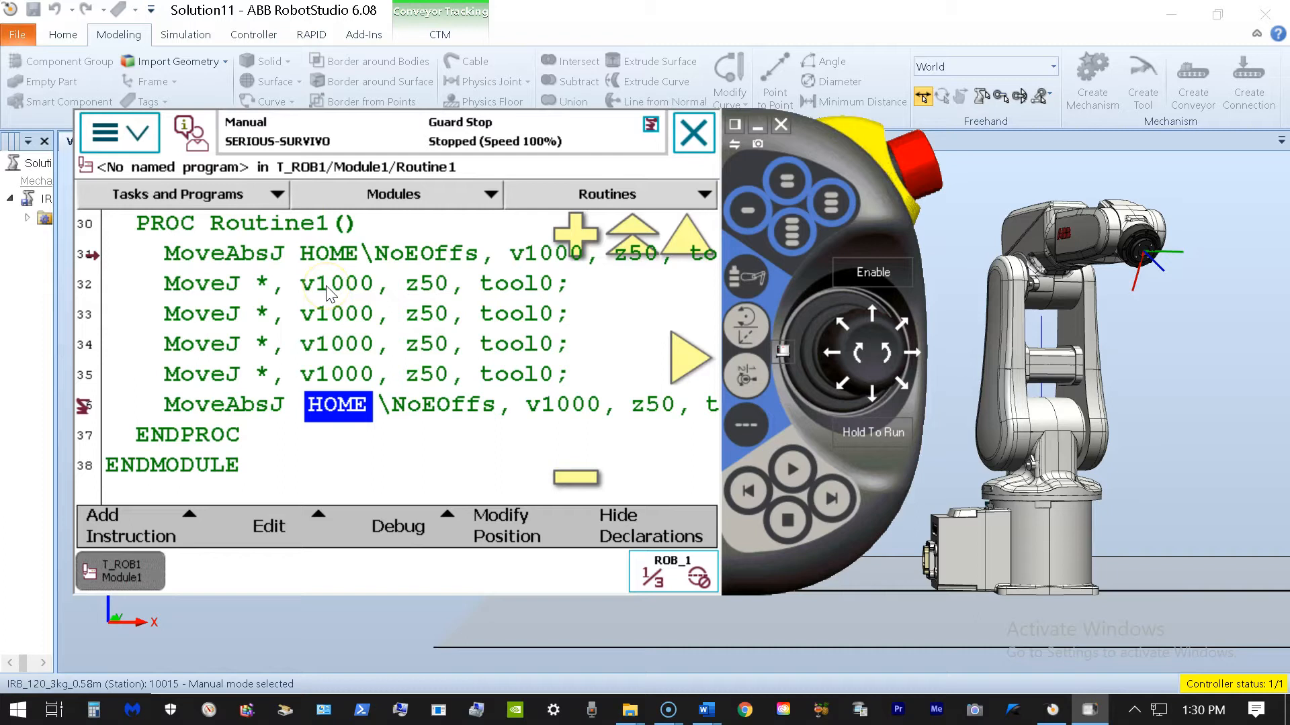
mouse_move(347, 317)
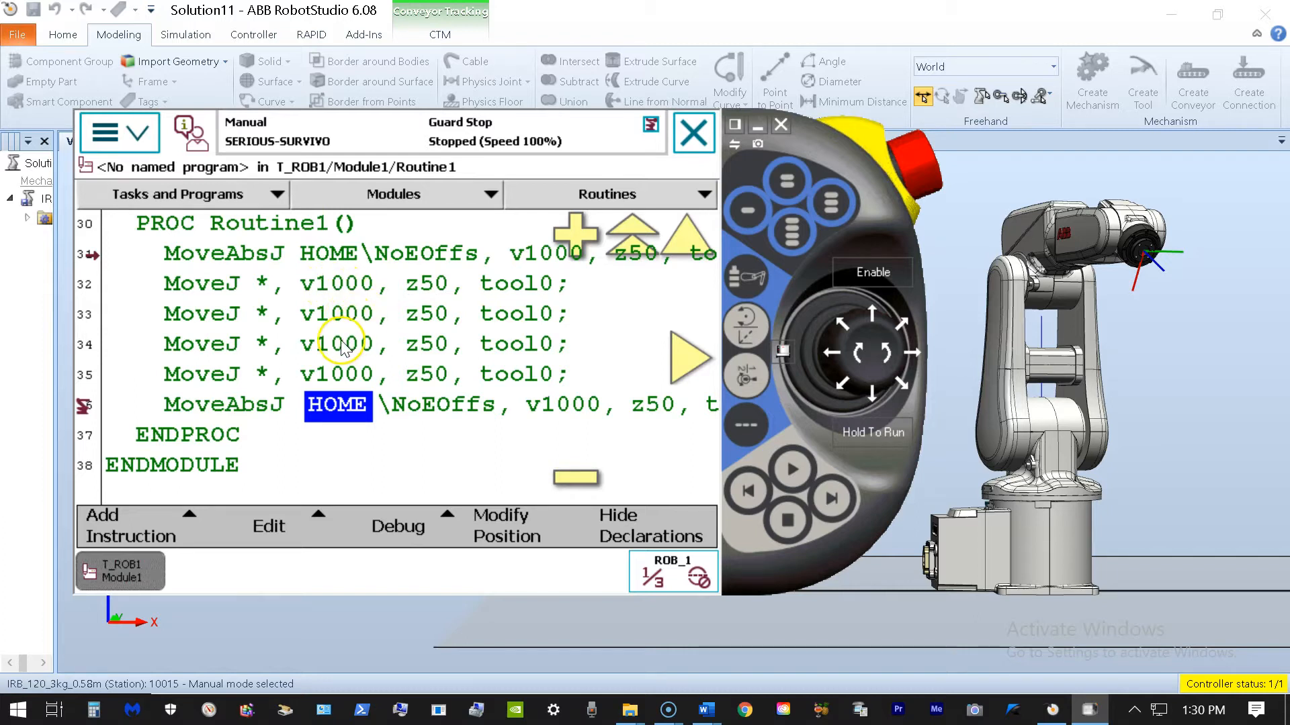
mouse_move(321, 323)
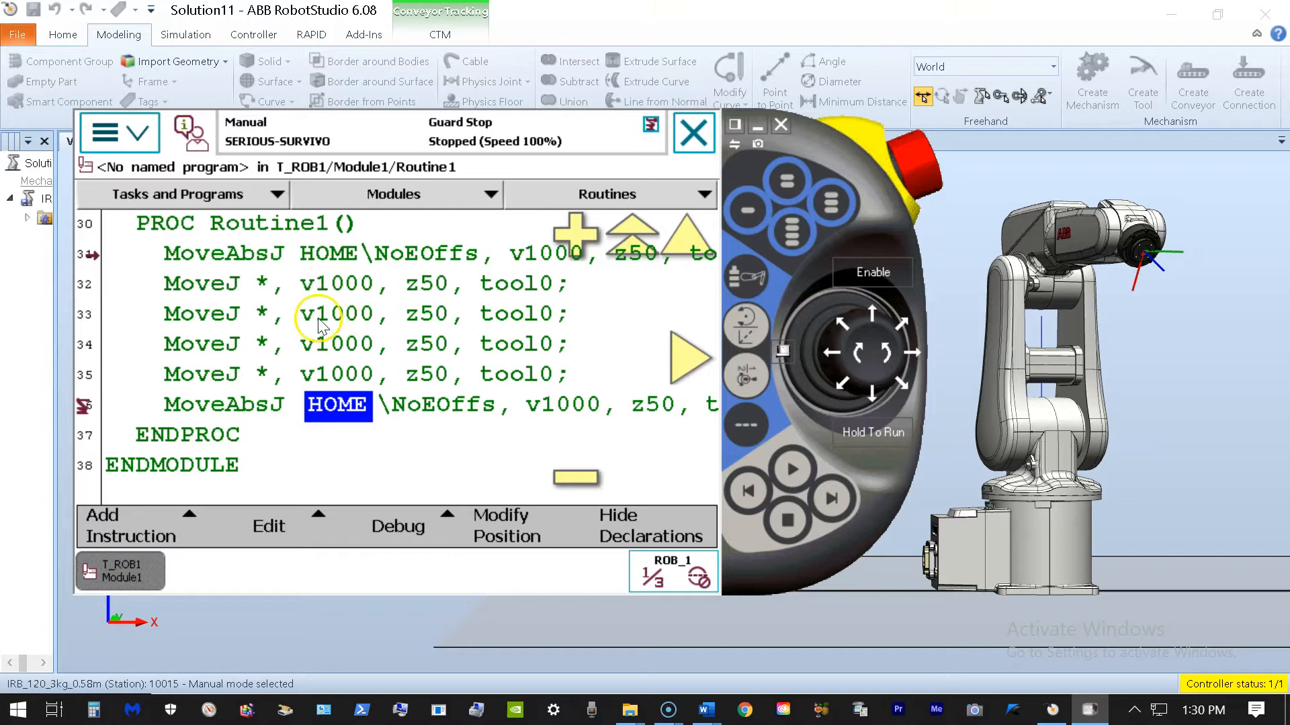
mouse_move(373, 317)
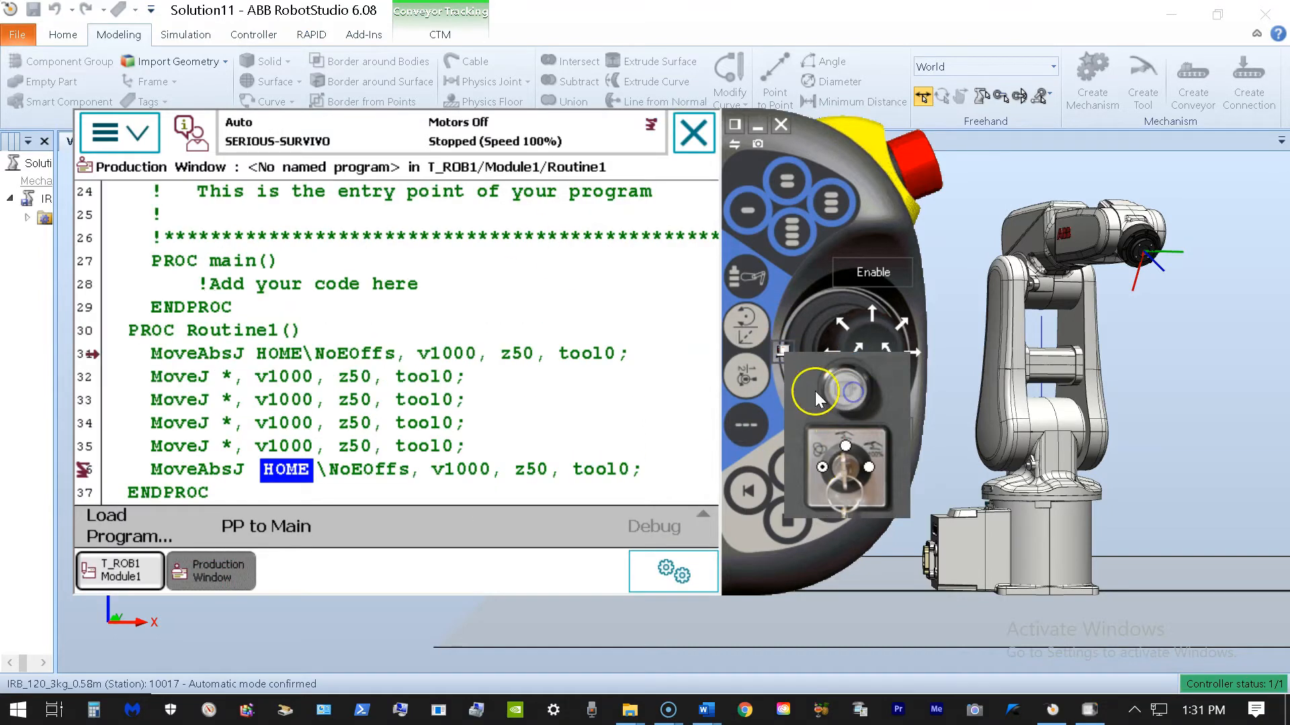
Turn motors on, start Routine1, step through two MoveJ motions, then return to manual
click(818, 391)
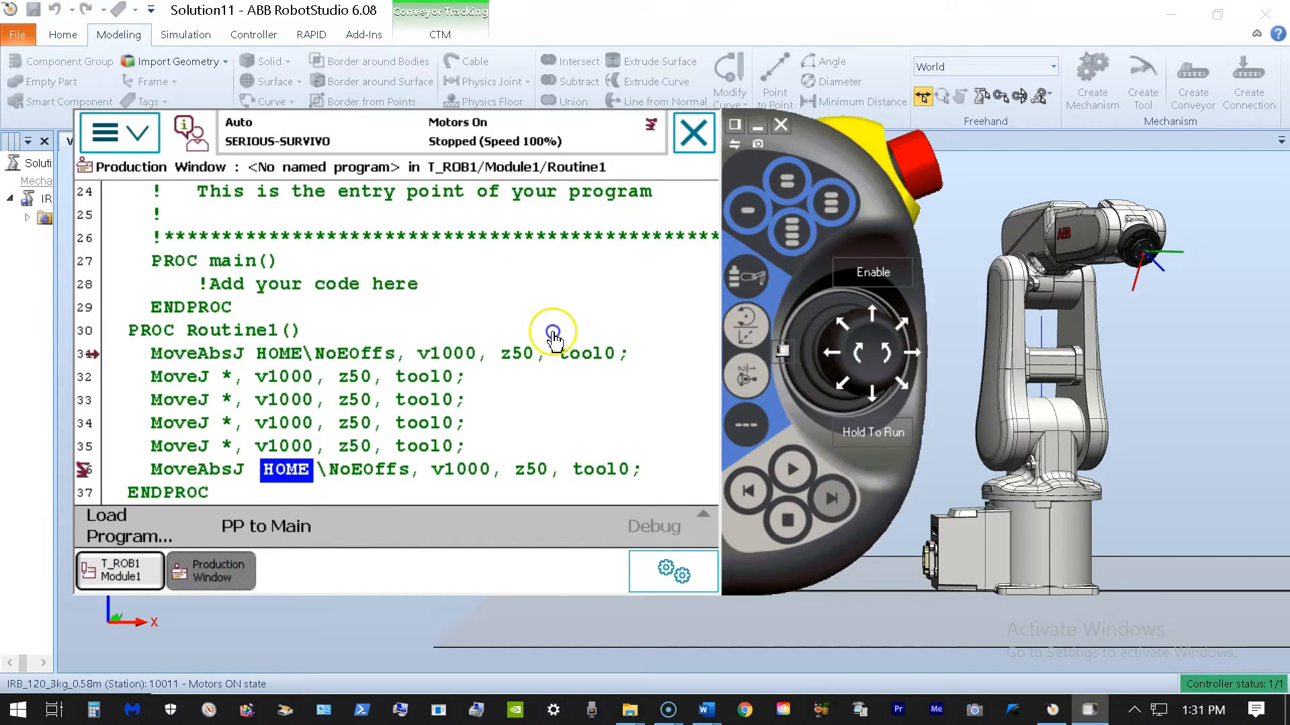
click(831, 498)
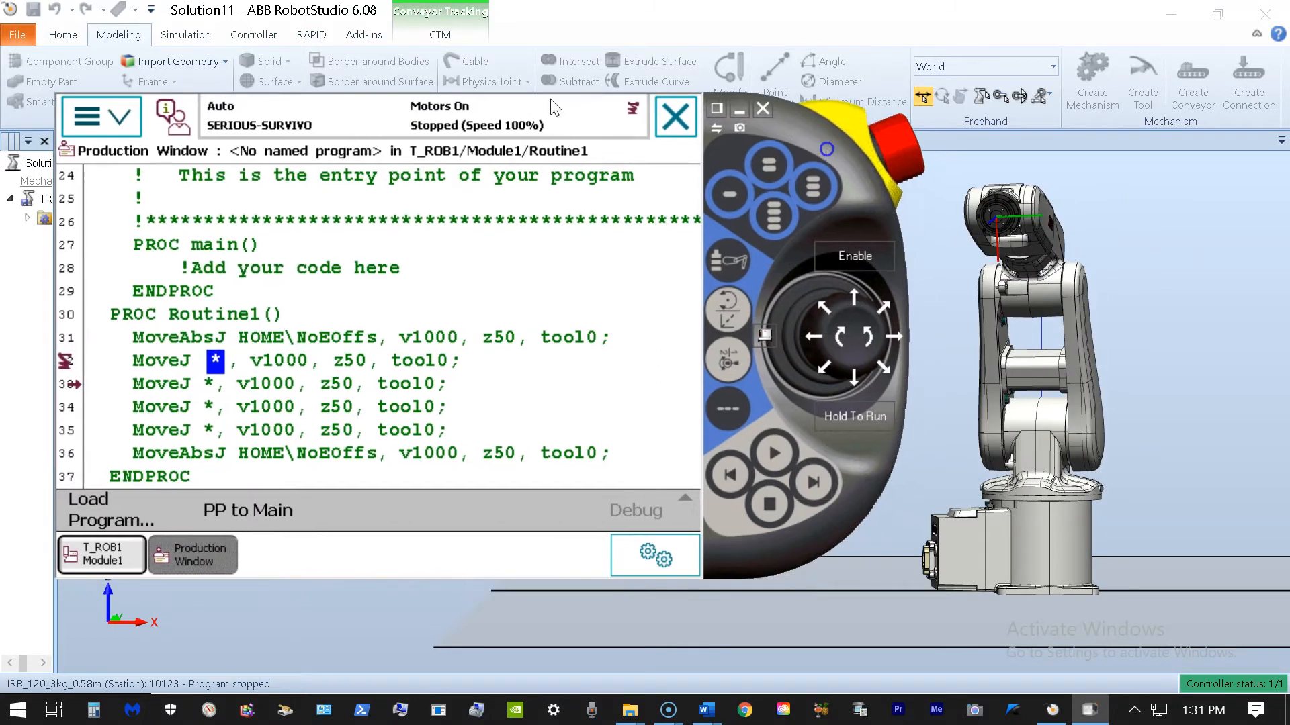
click(810, 484)
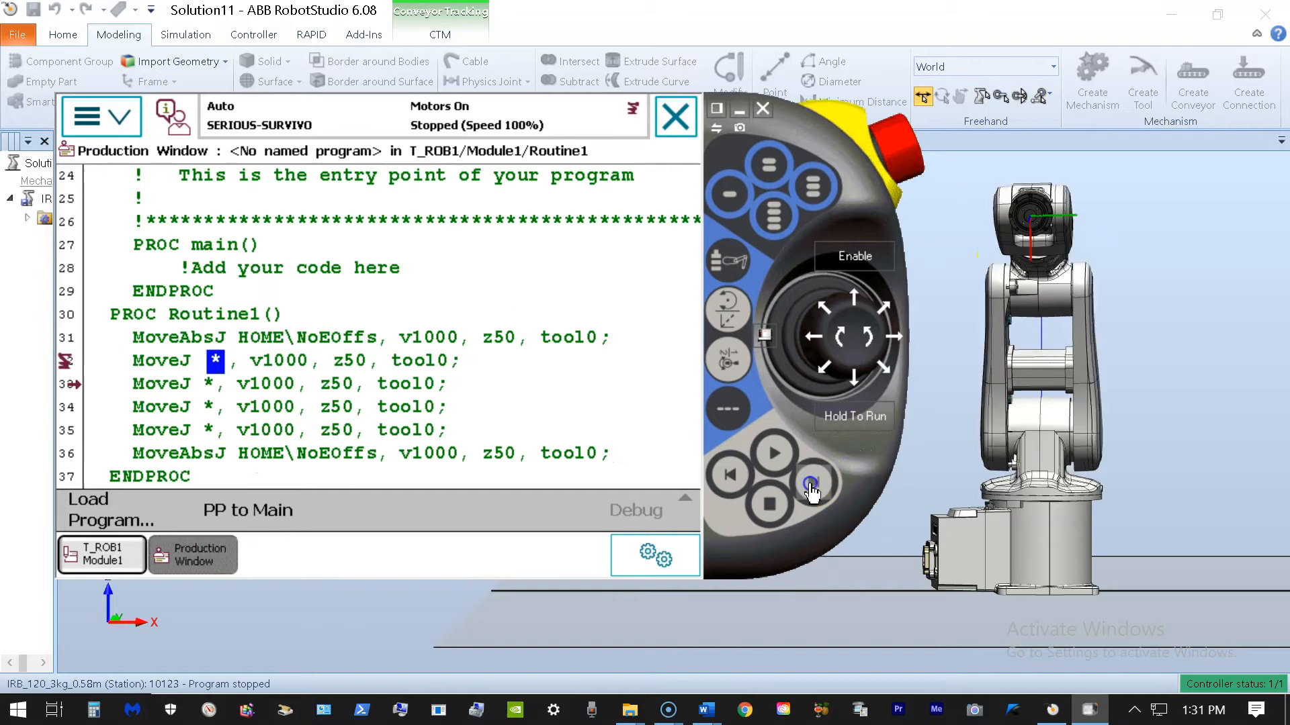
click(811, 484)
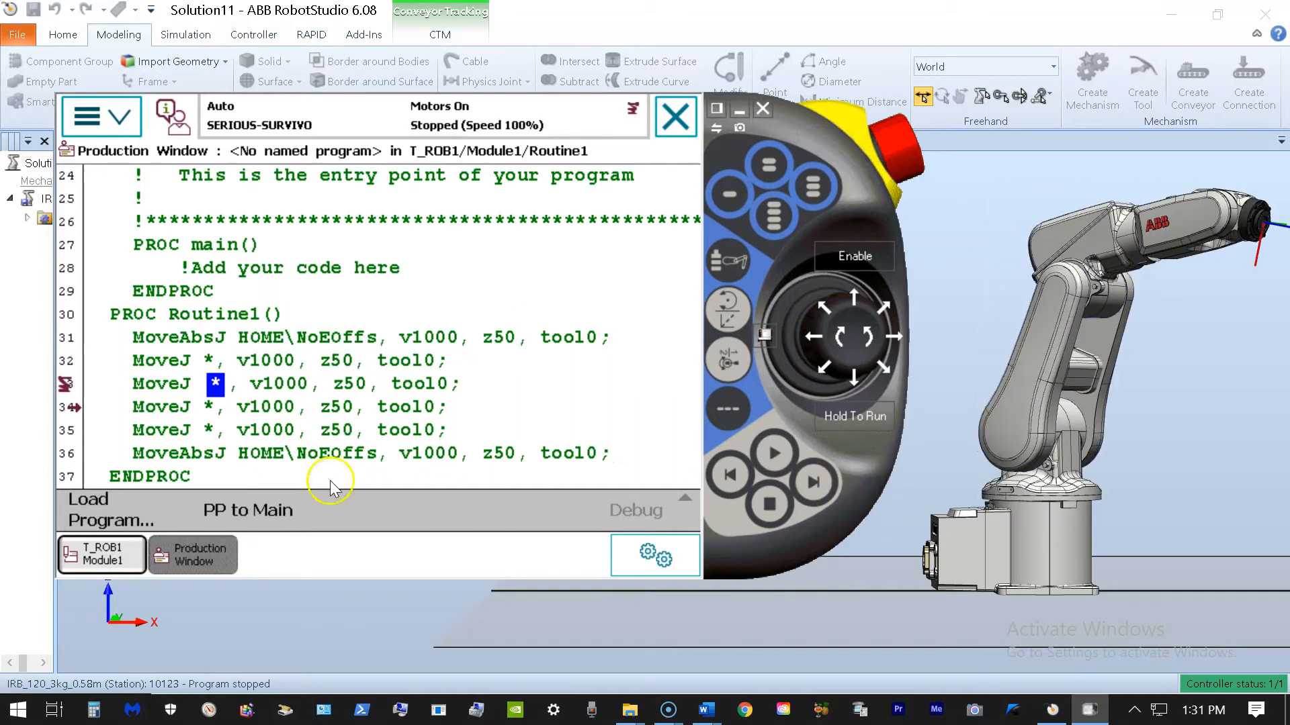
mouse_move(696, 547)
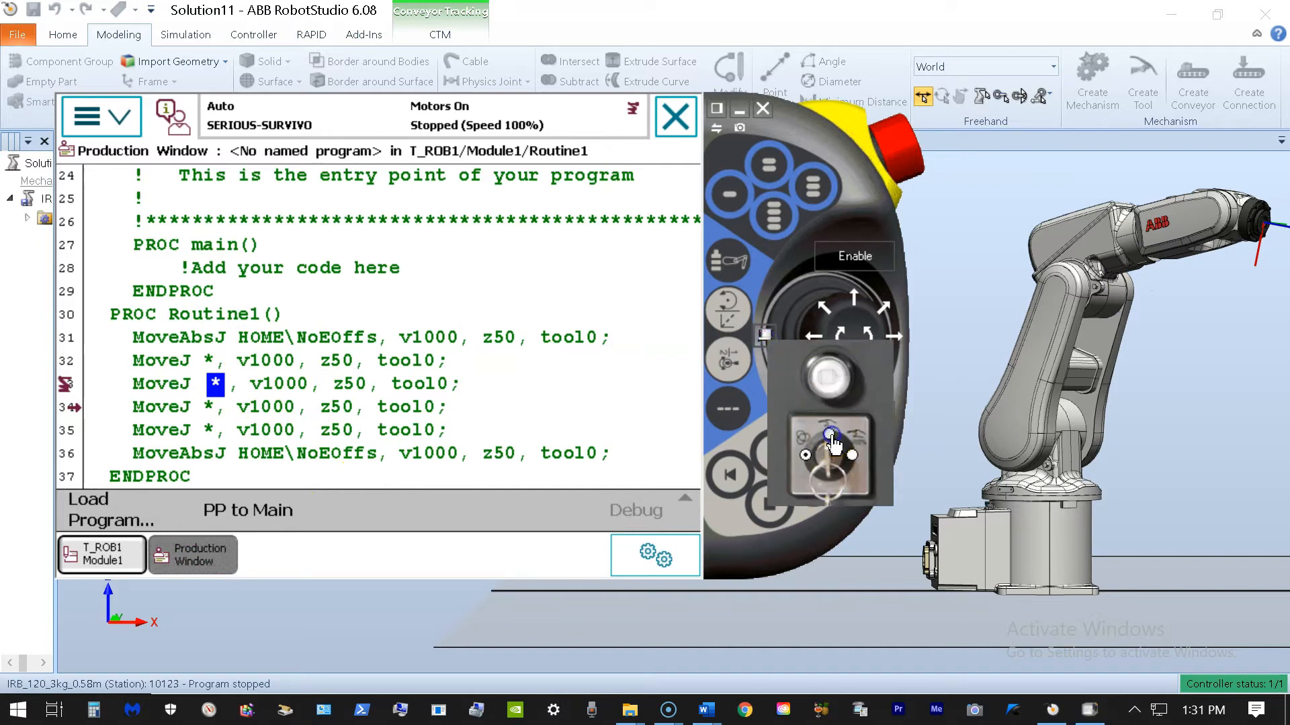
click(827, 433)
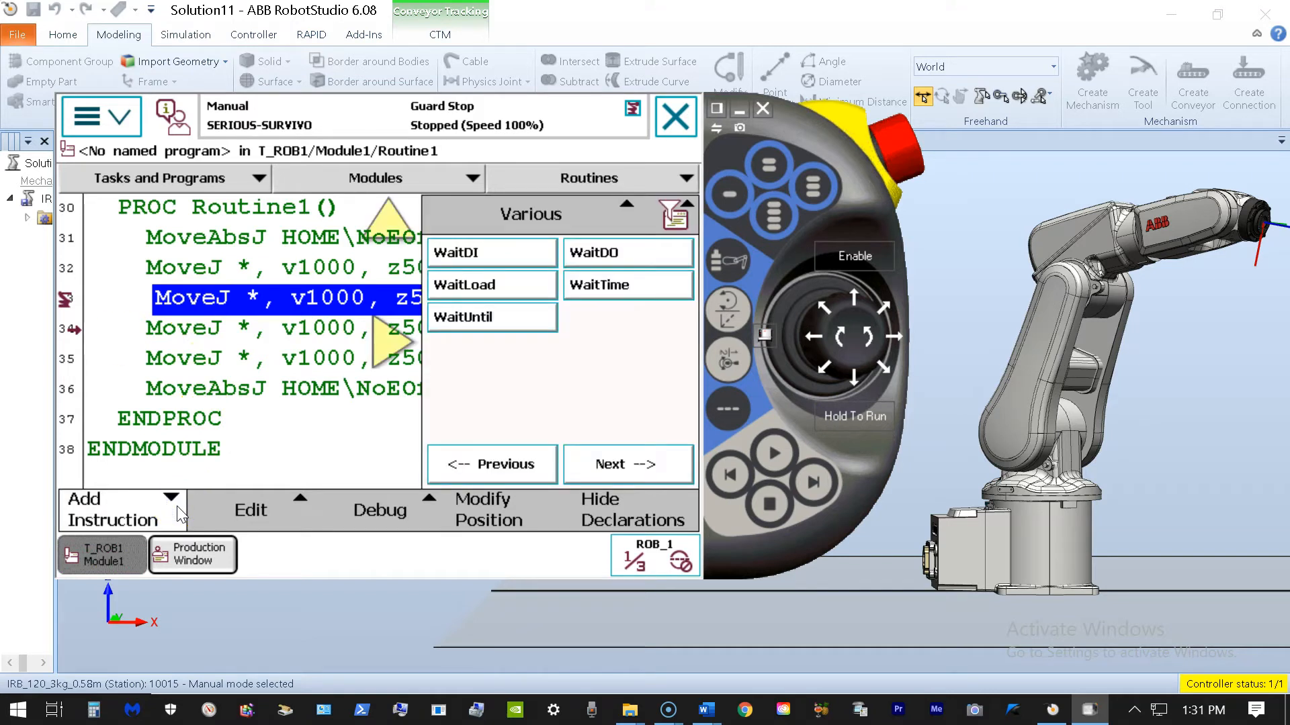
Open the Add Instruction list for the second MoveJ line
click(619, 205)
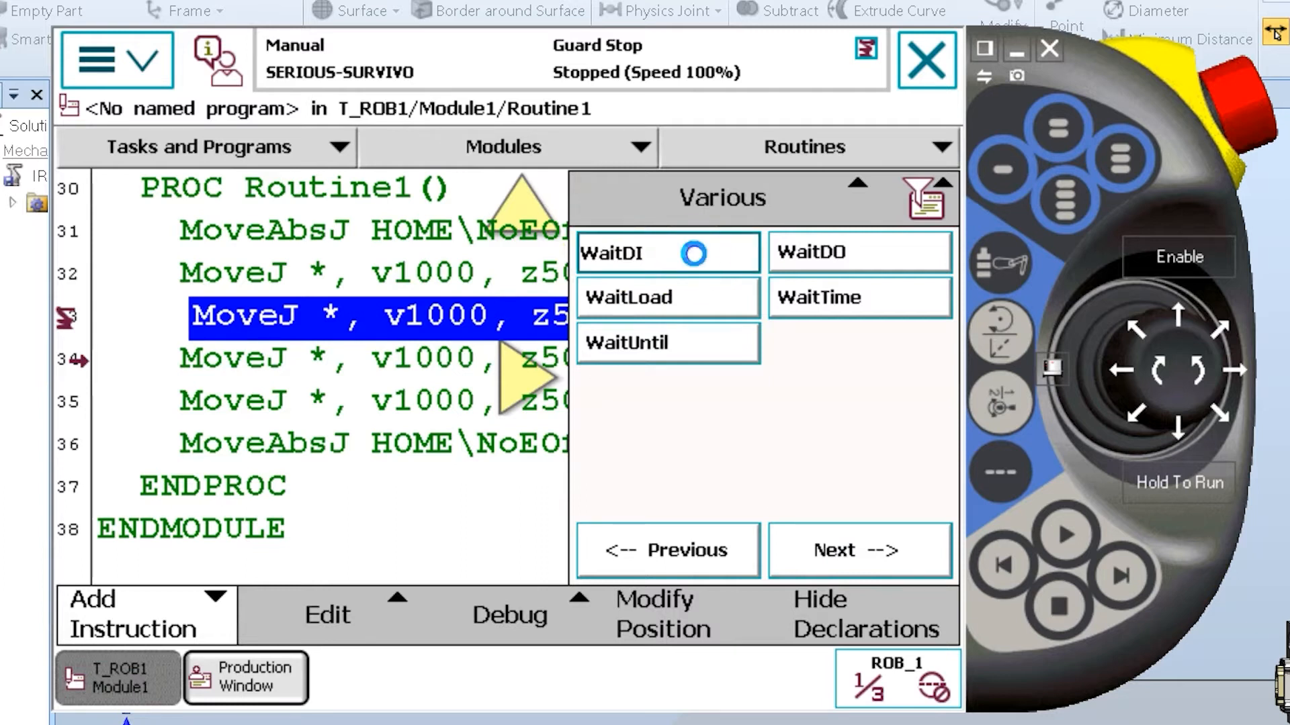
Insert WaitDI with signal signaldi1 and value 1, then confirm with OK
click(667, 253)
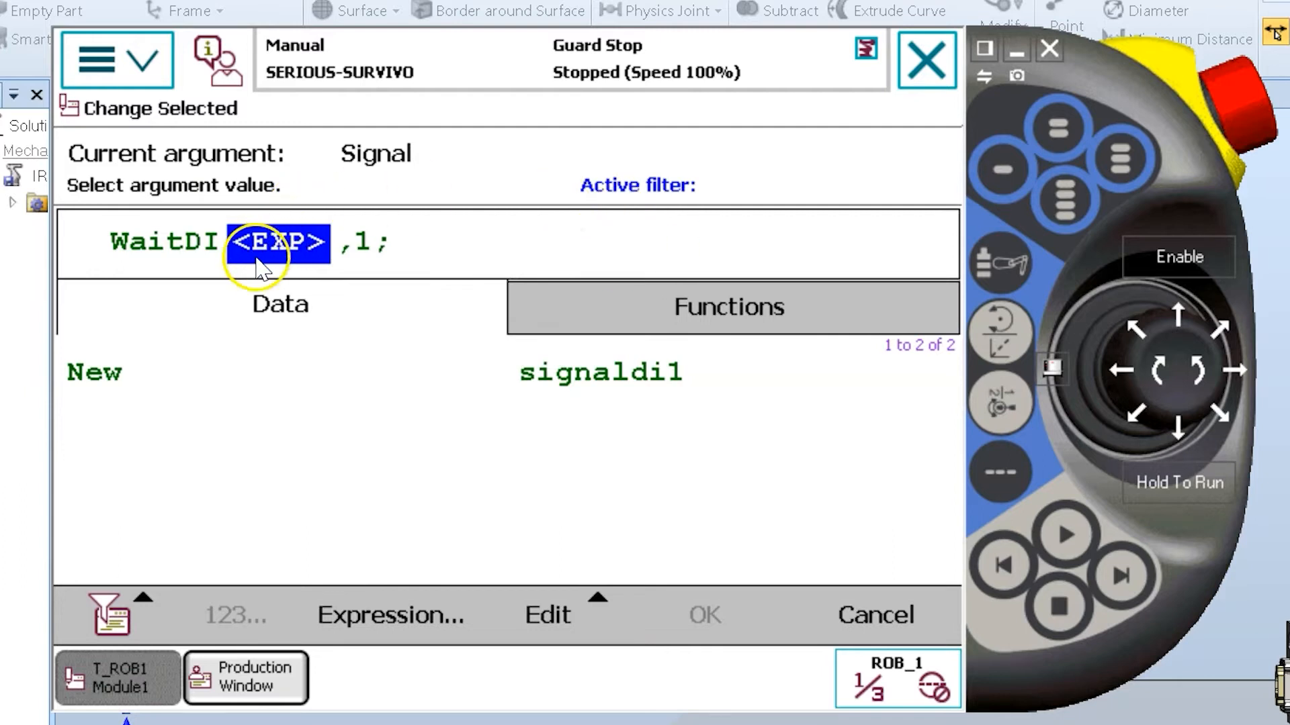
mouse_move(154, 259)
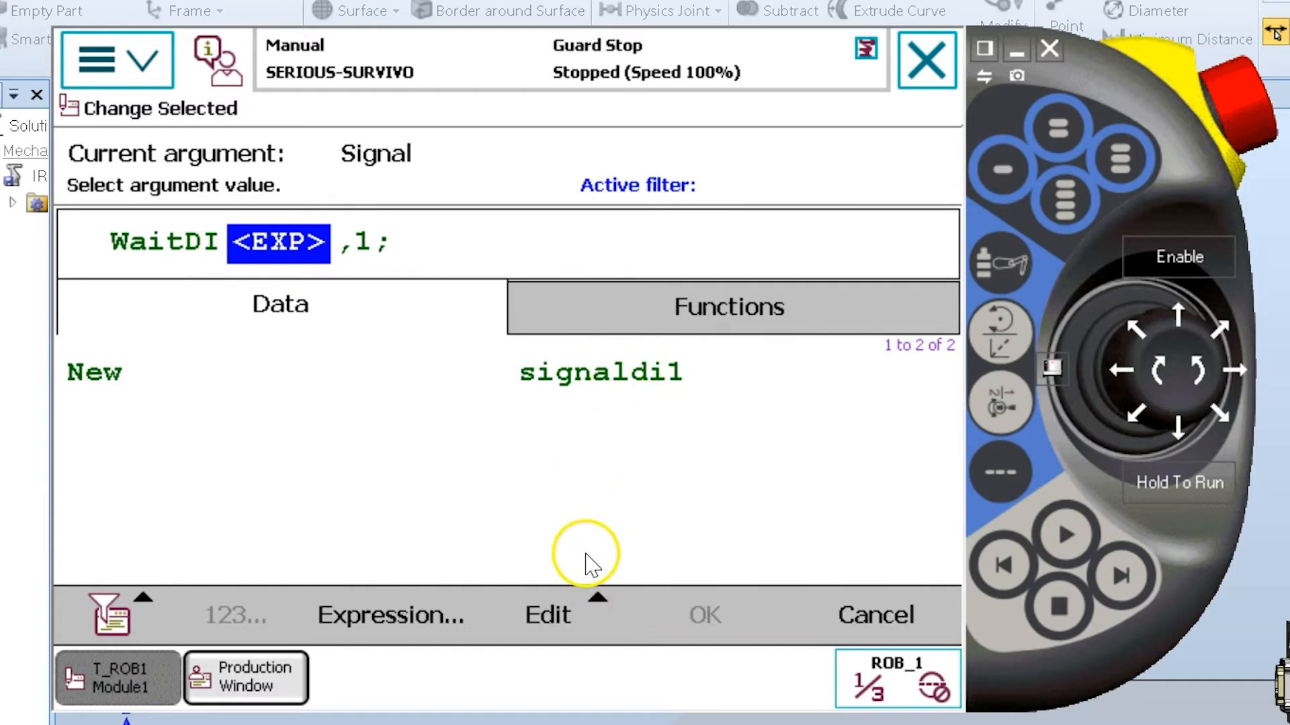
mouse_move(641, 470)
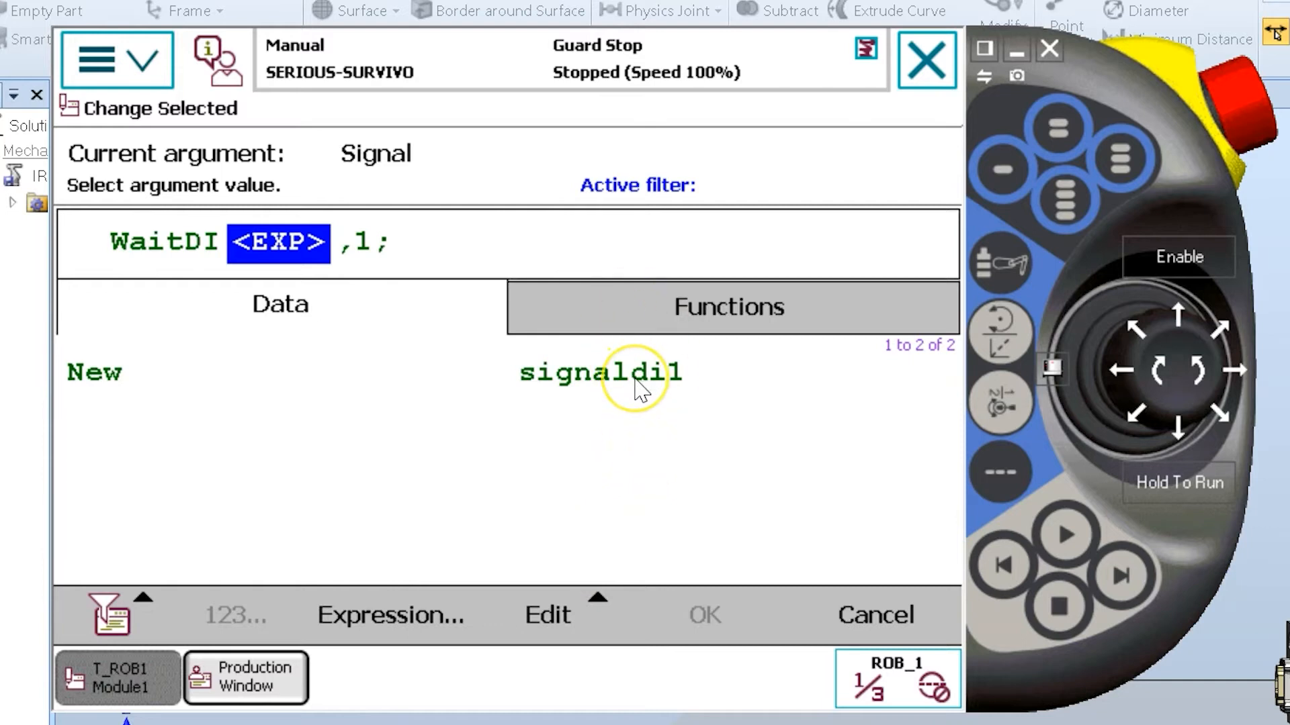
mouse_move(656, 396)
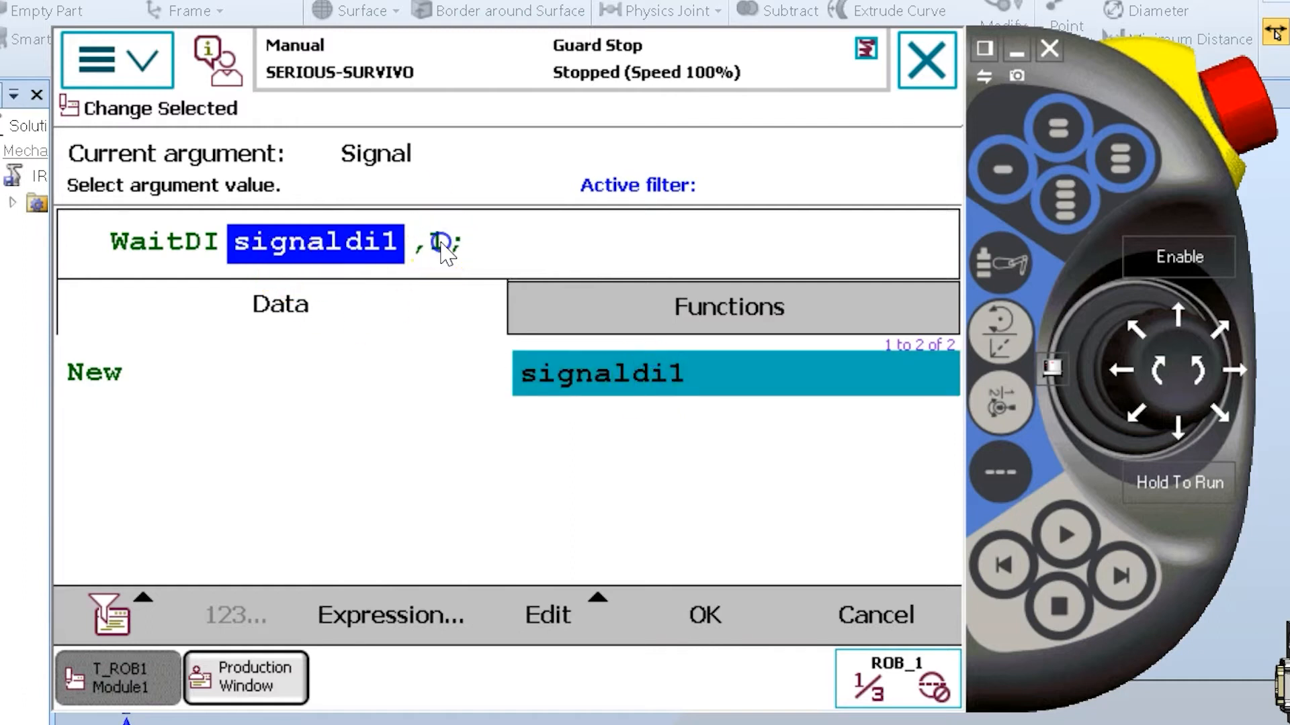
click(443, 242)
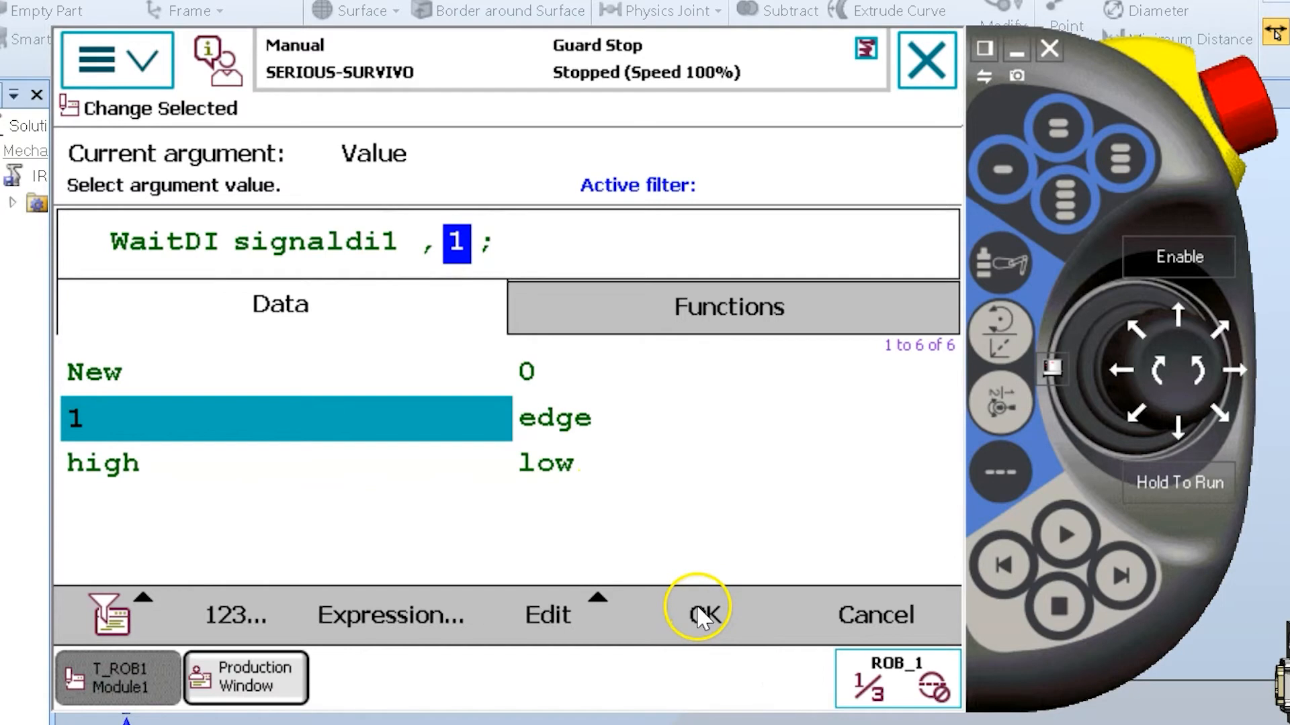
click(701, 613)
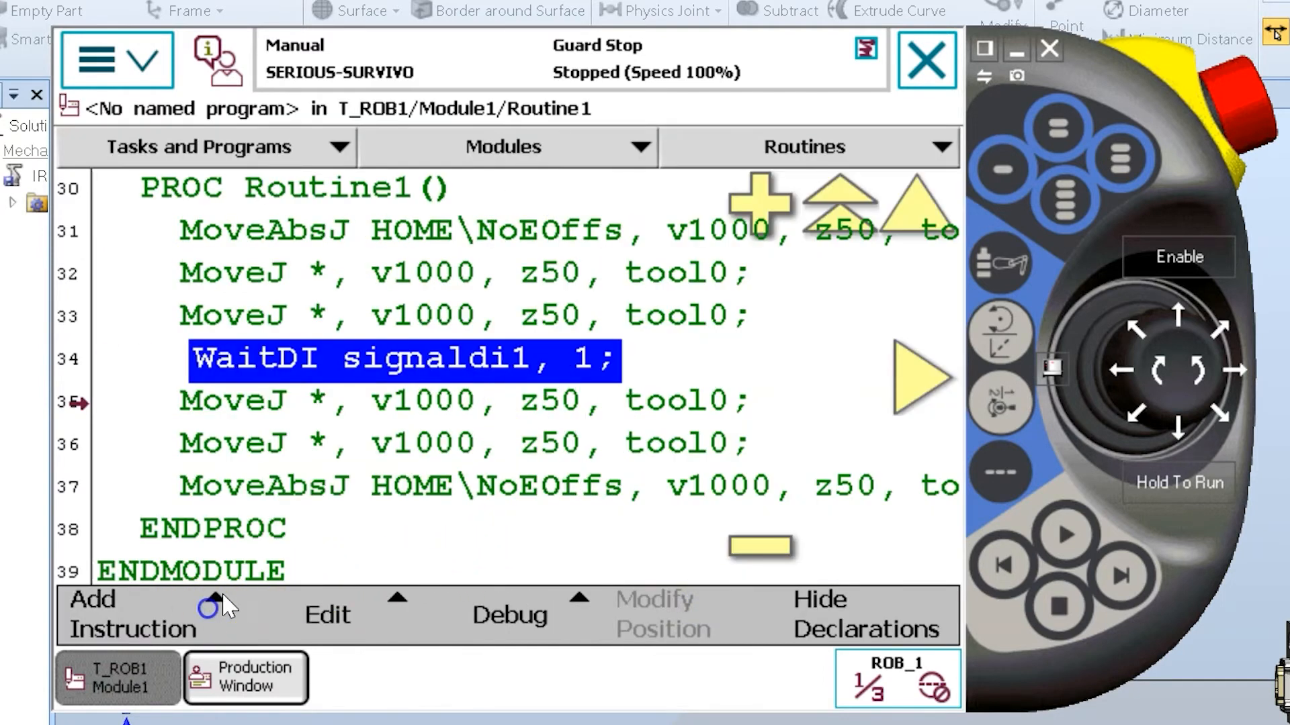
mouse_move(596, 375)
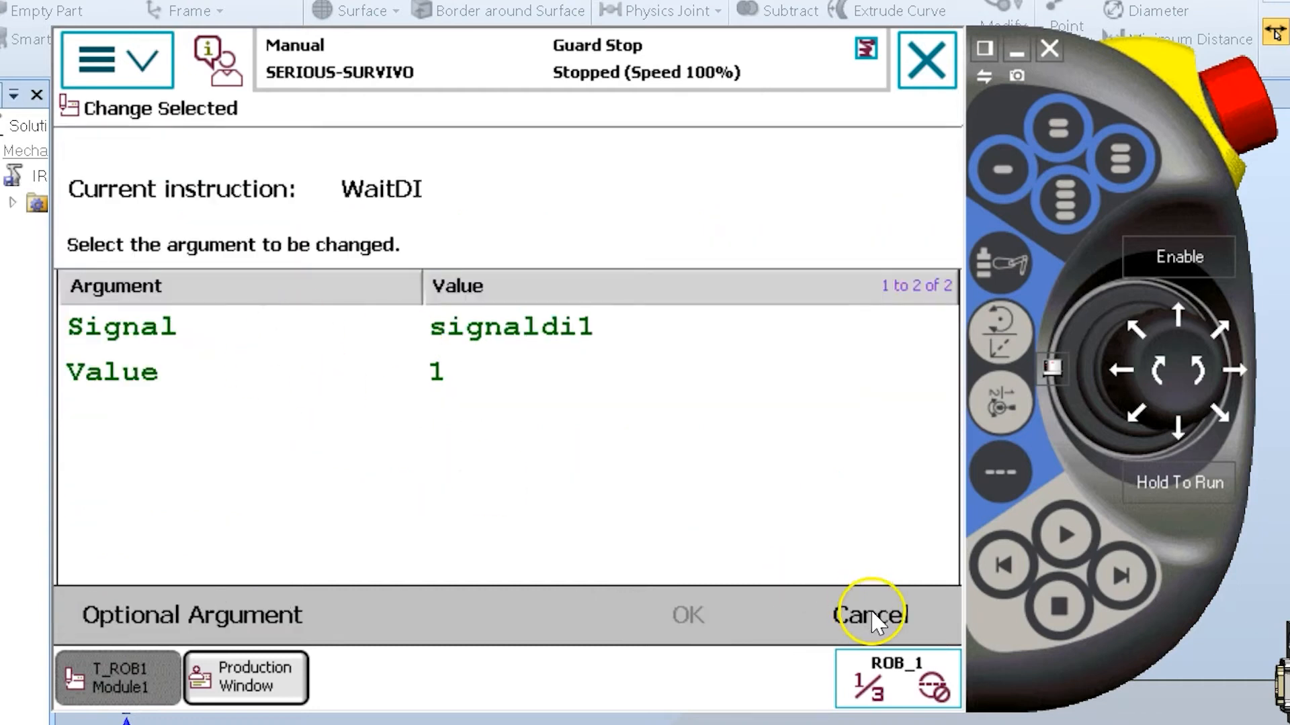
Reopen the WaitDI signaldi1, 1 line in Change Selected
click(871, 615)
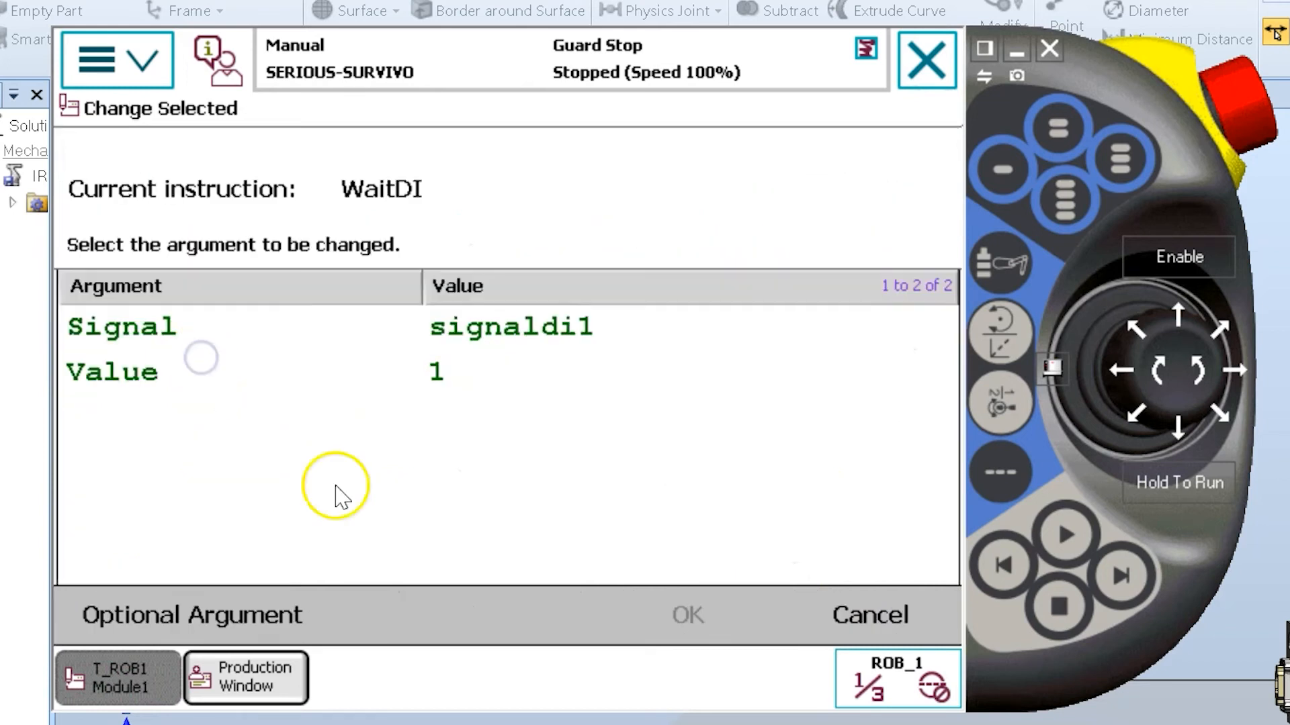
mouse_move(232, 327)
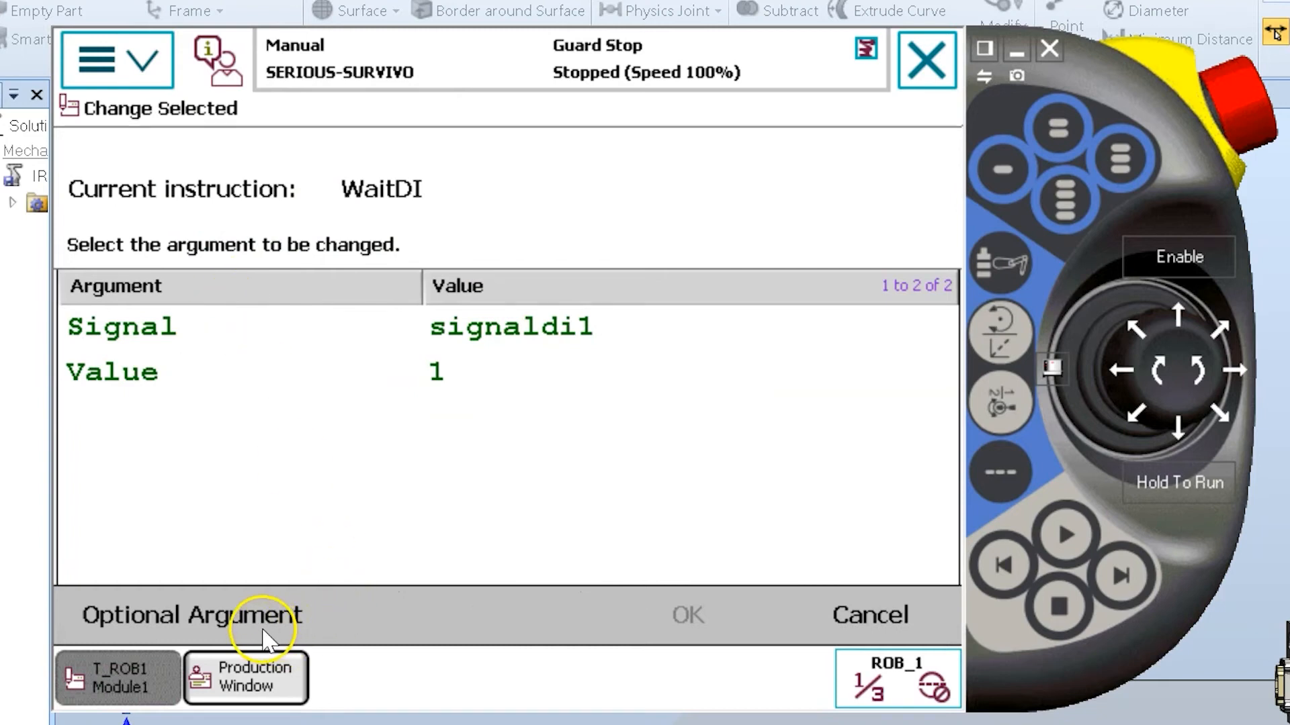
Browse WaitDI's optional arguments, leave them unused, and close the dialogs
click(188, 615)
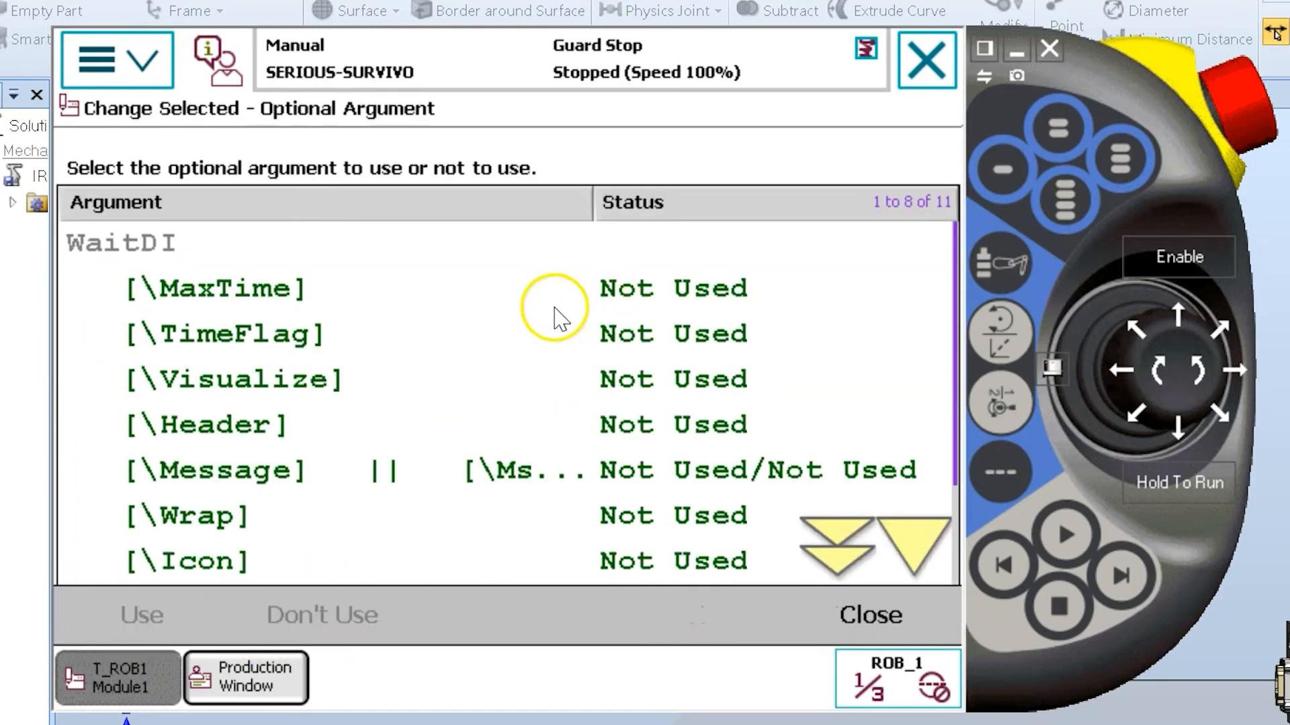
mouse_move(311, 499)
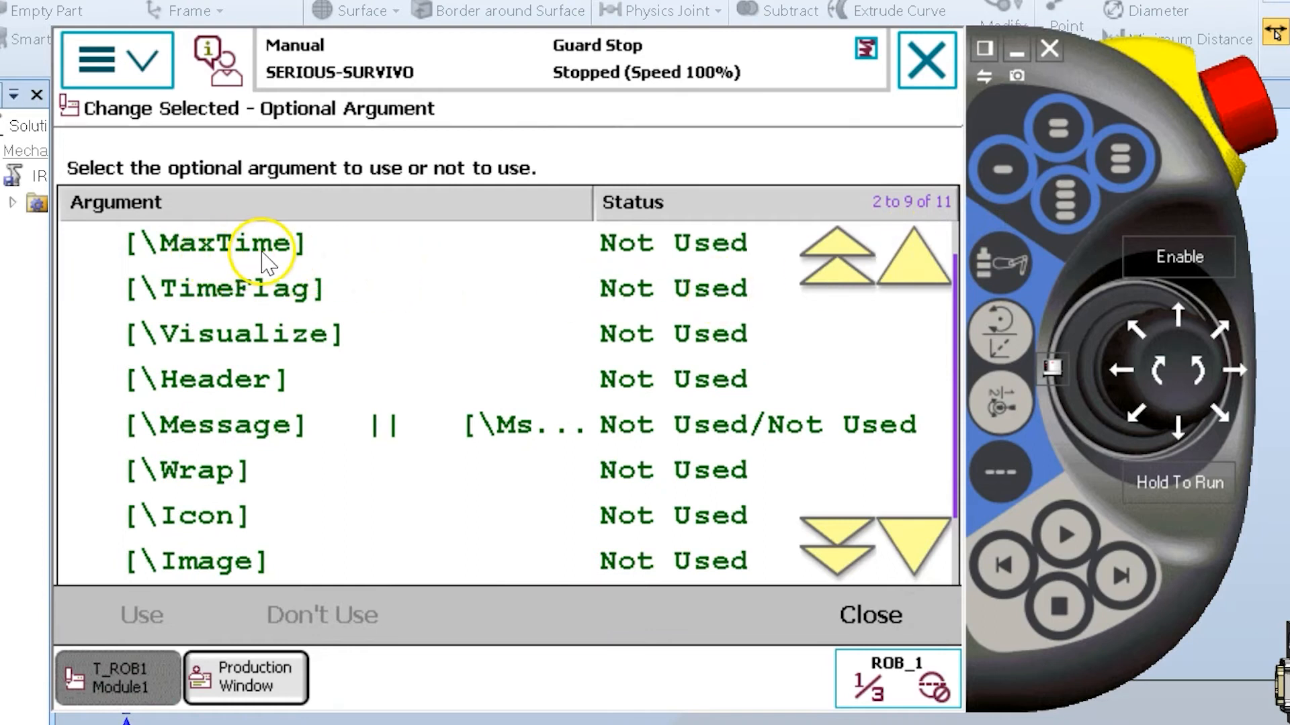
mouse_move(344, 312)
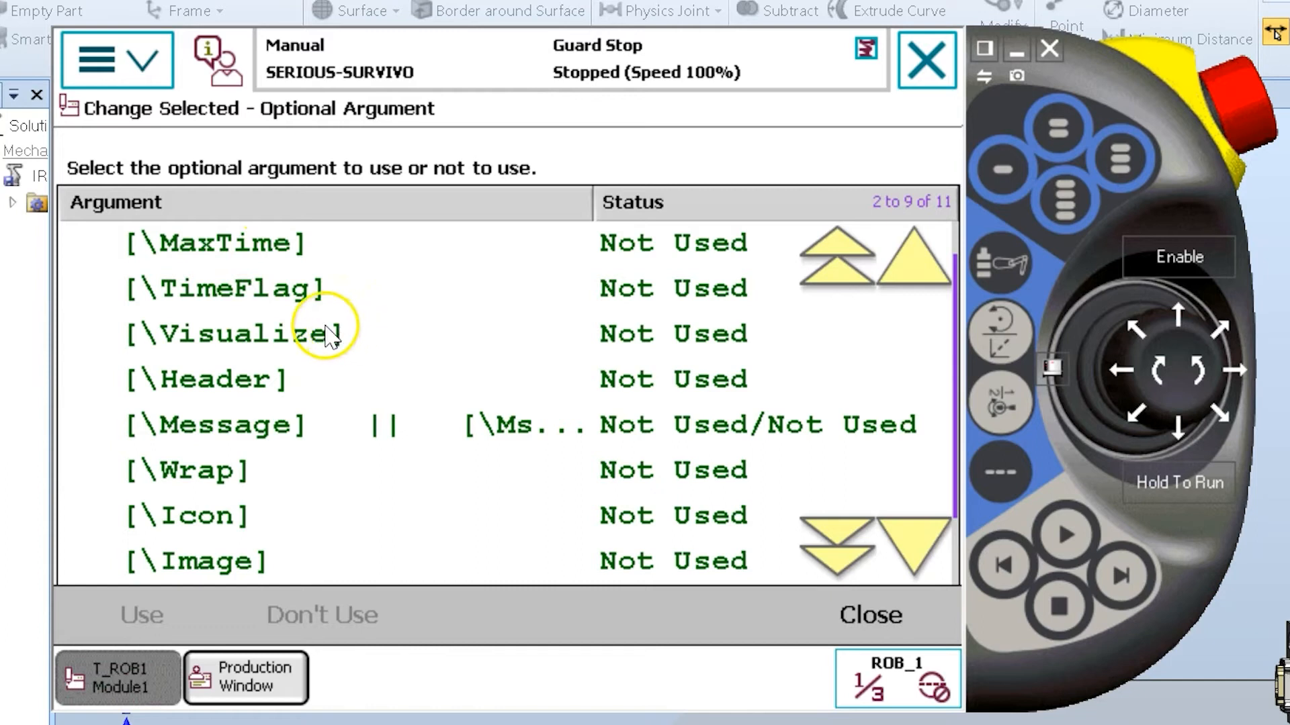
mouse_move(378, 255)
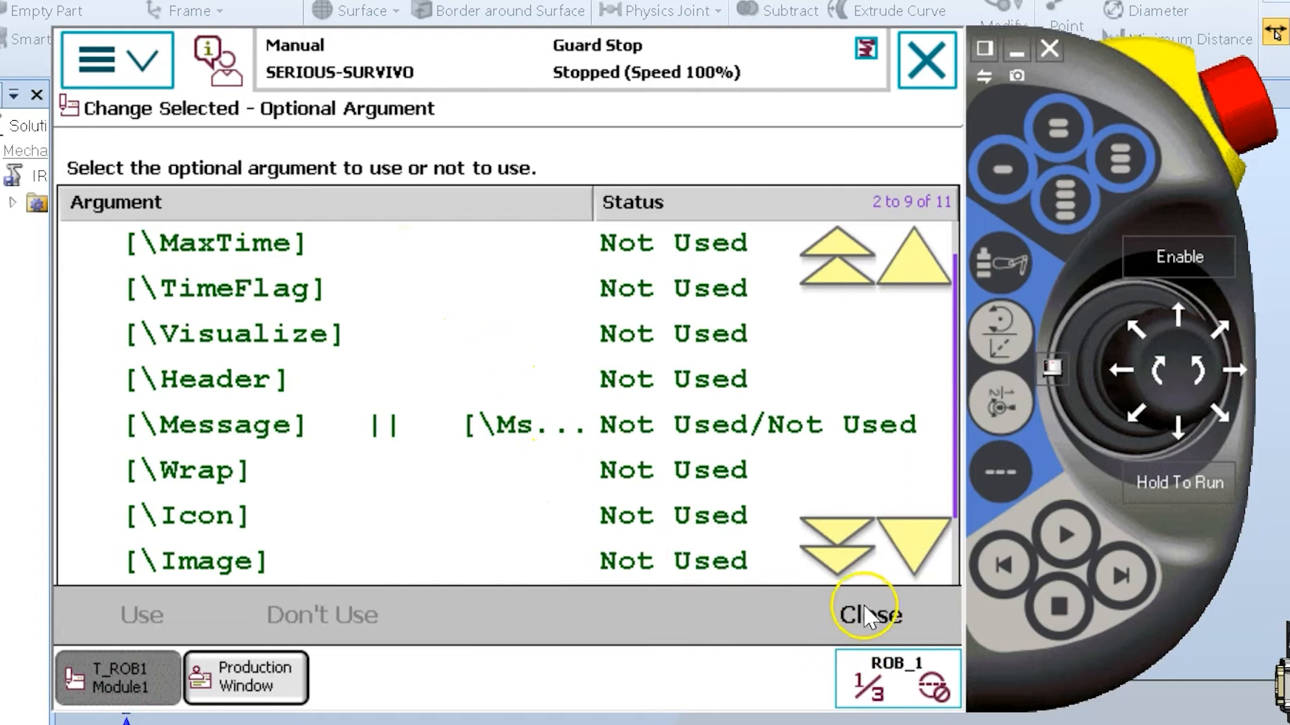
click(869, 614)
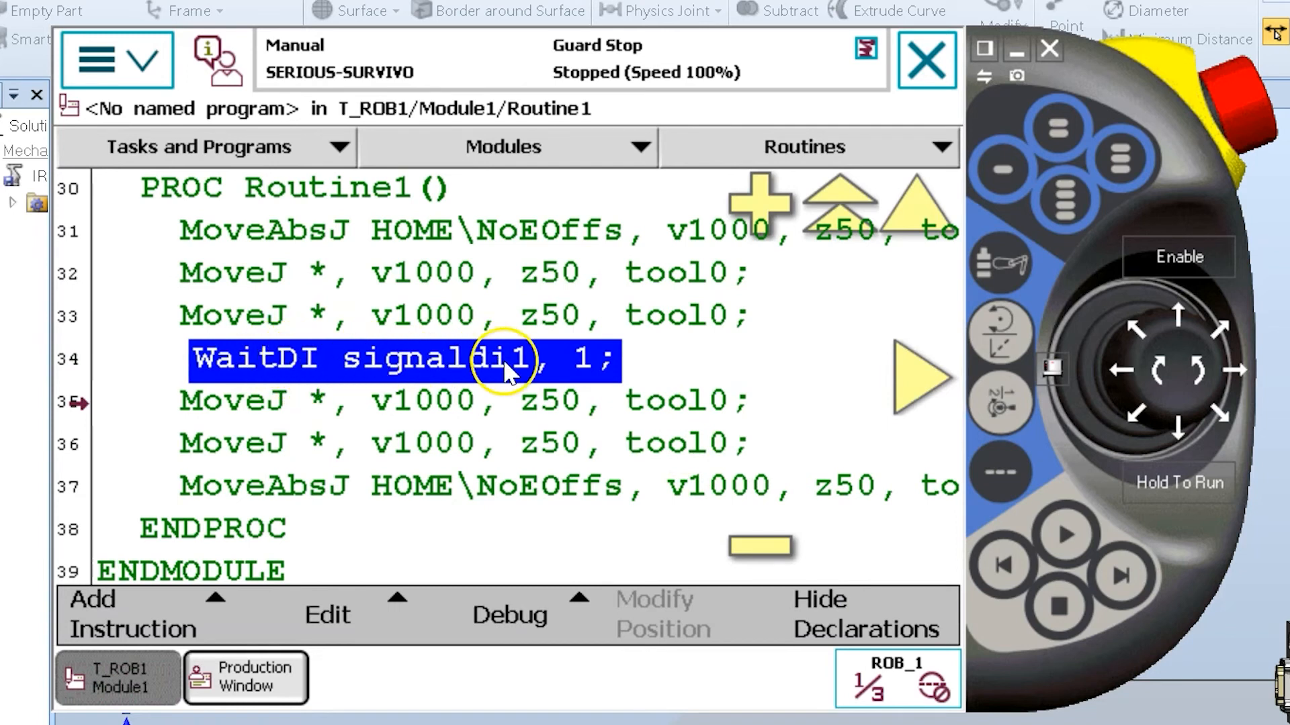
mouse_move(320, 248)
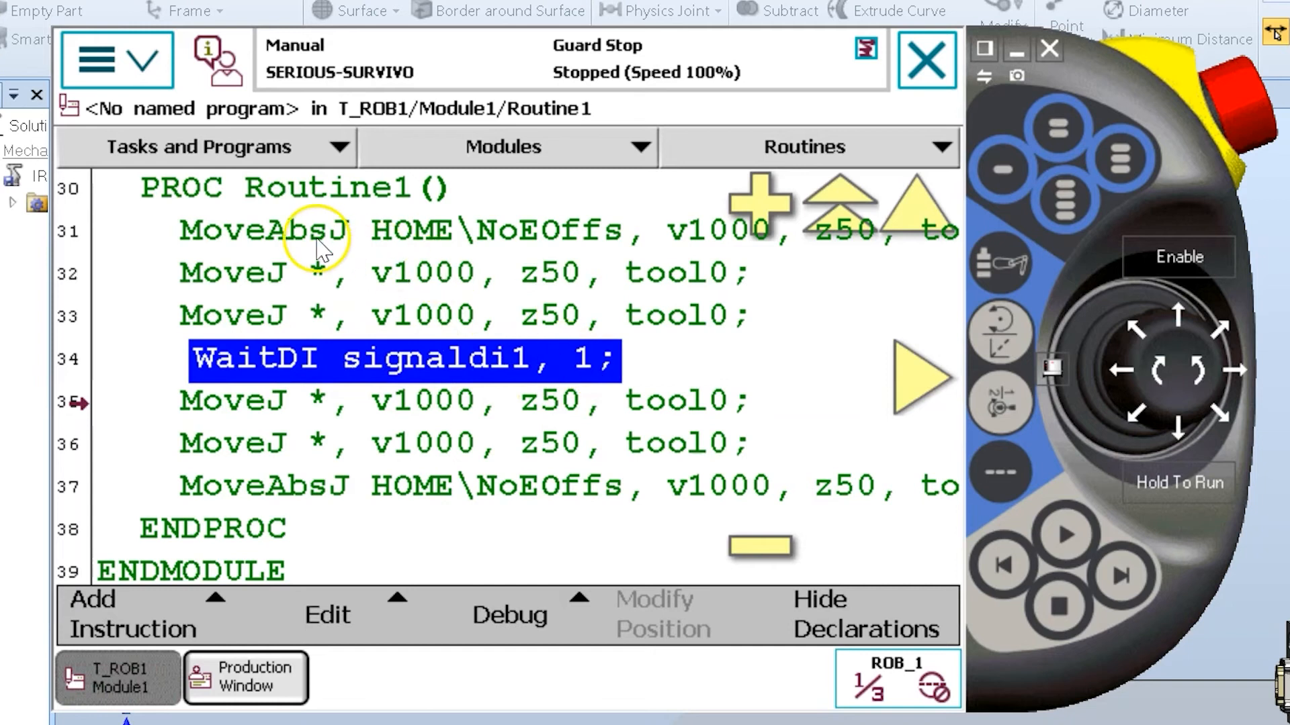
Select line 31 MoveAbsJ HOME and set PP to Cursor there
click(296, 232)
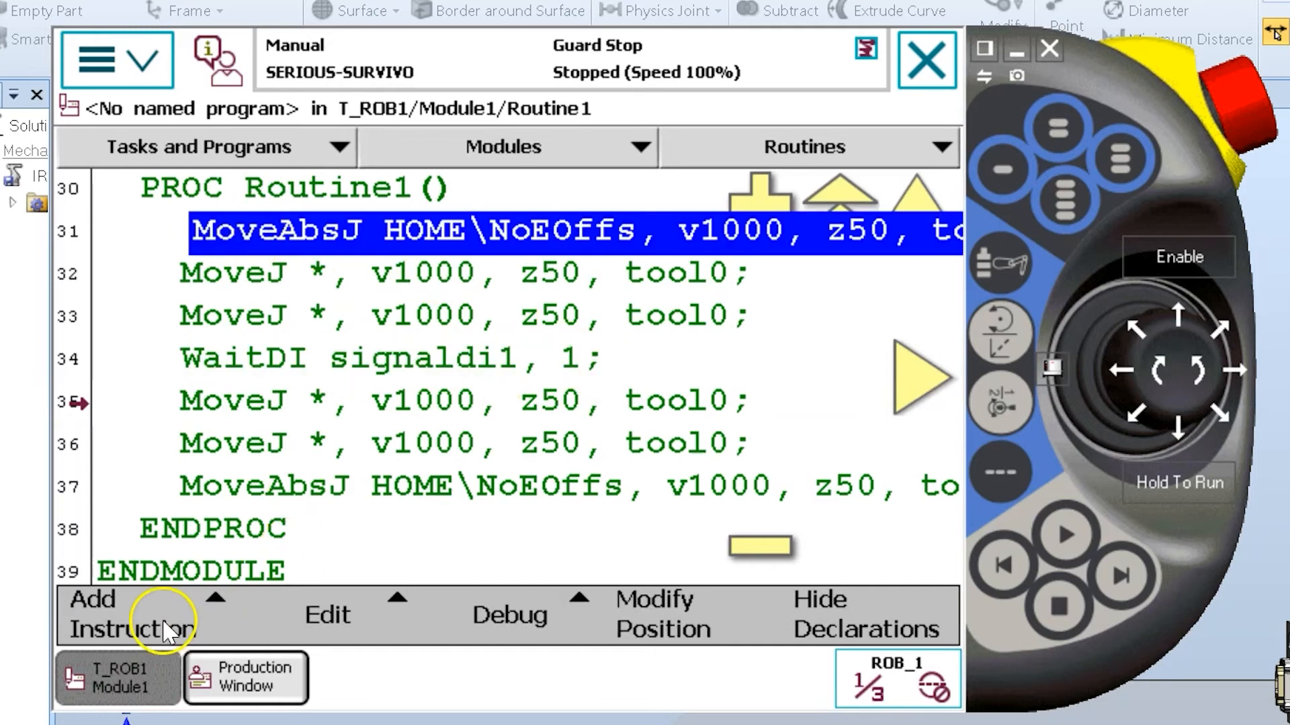
click(509, 615)
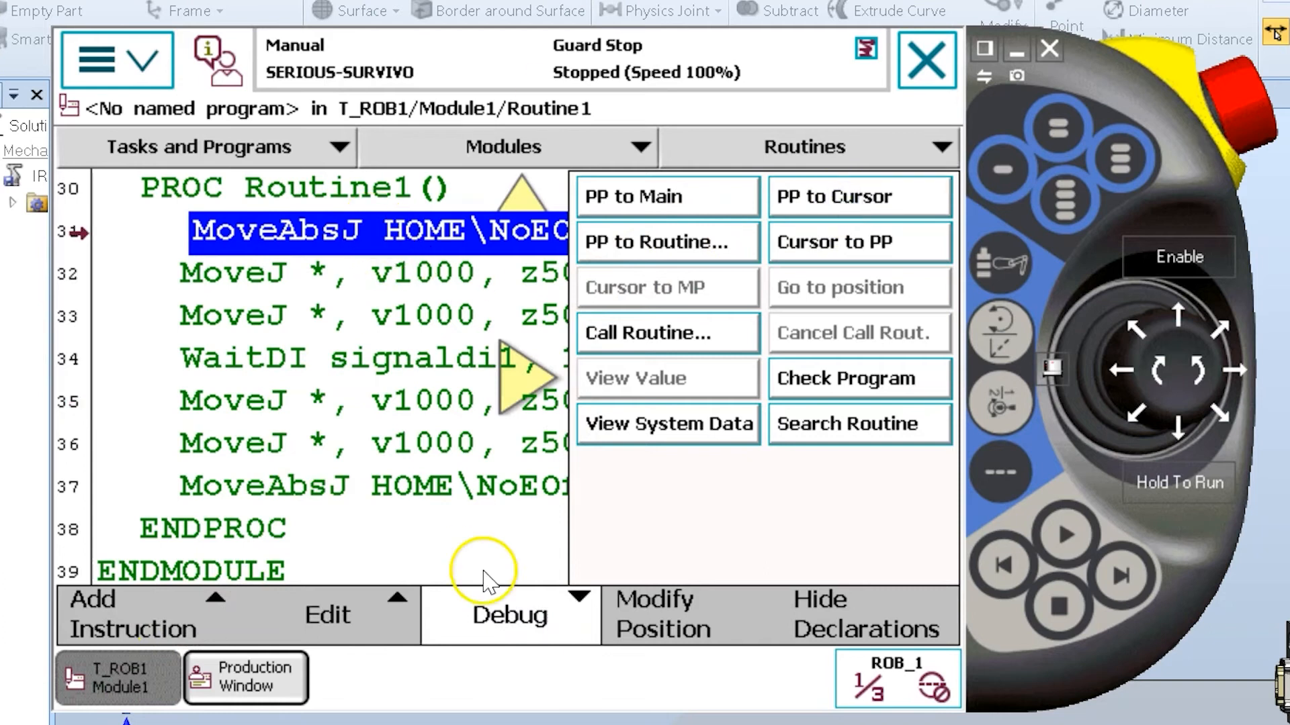
click(1050, 368)
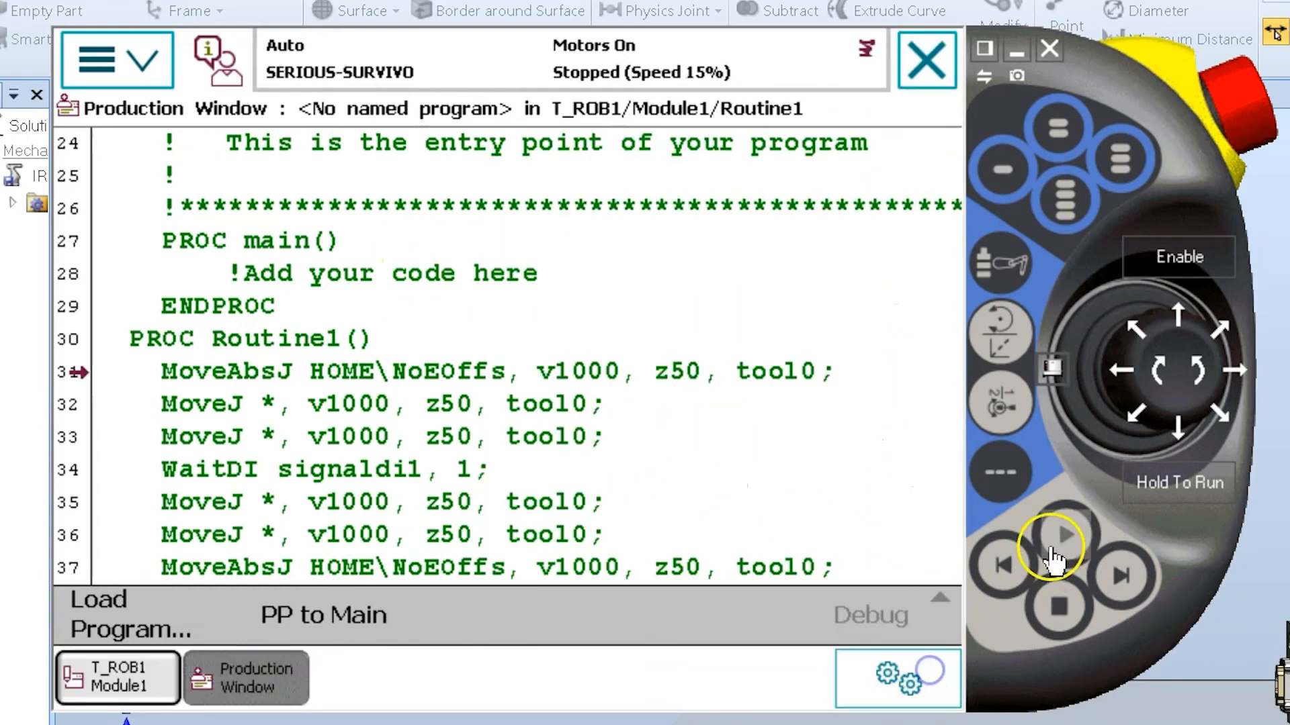
Press Start in auto mode to run Routine1 from HOME
click(1059, 538)
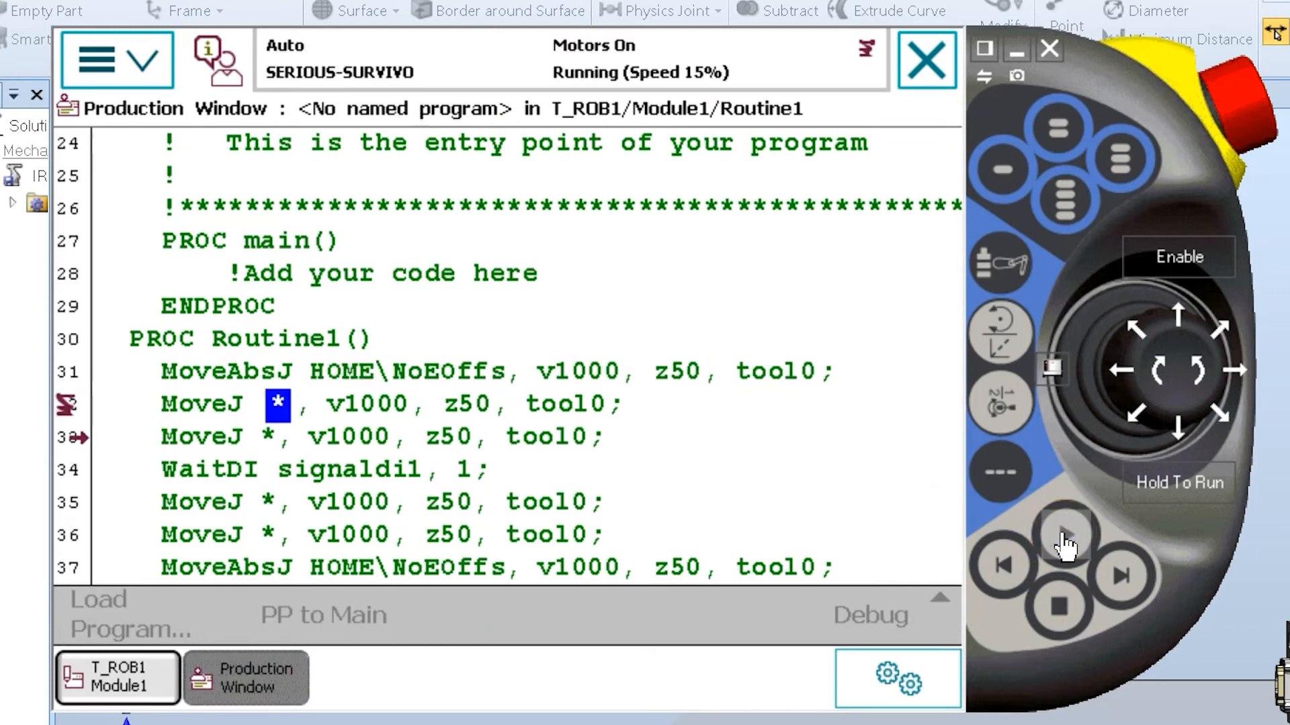
click(1061, 543)
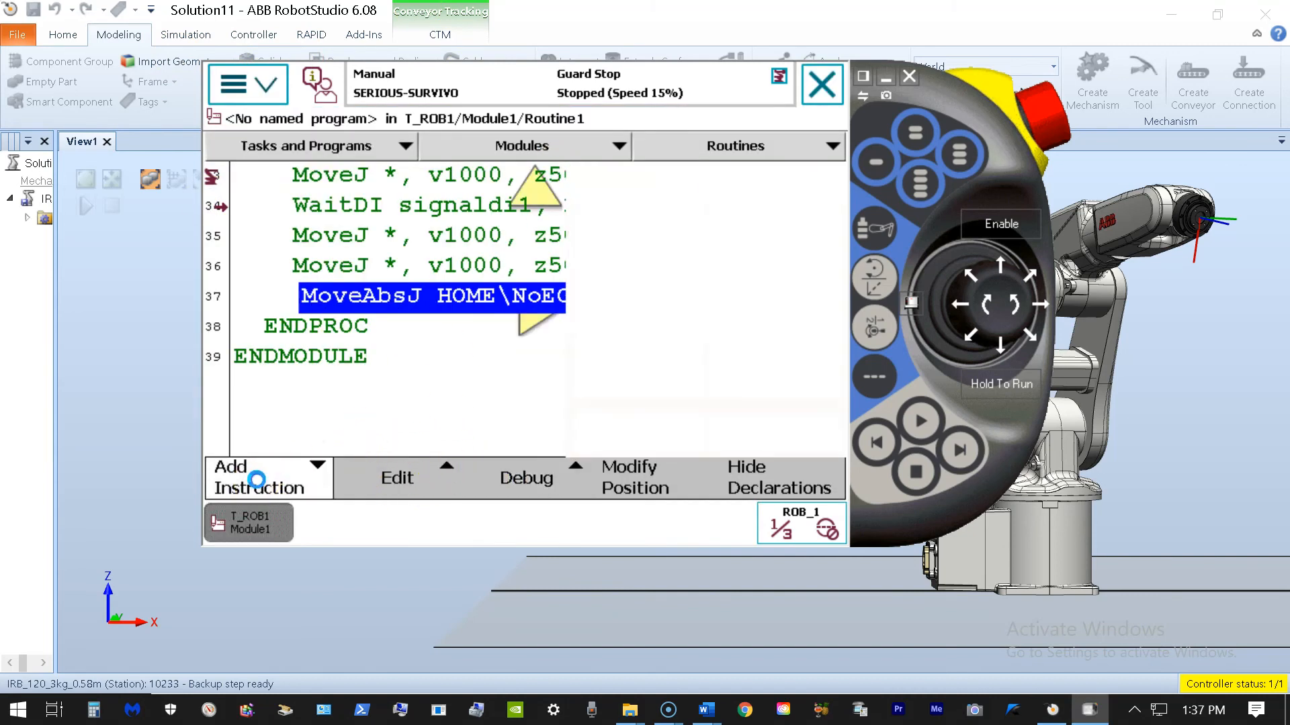
Open Add Instruction and browse the Prog.Flow instruction category
click(256, 478)
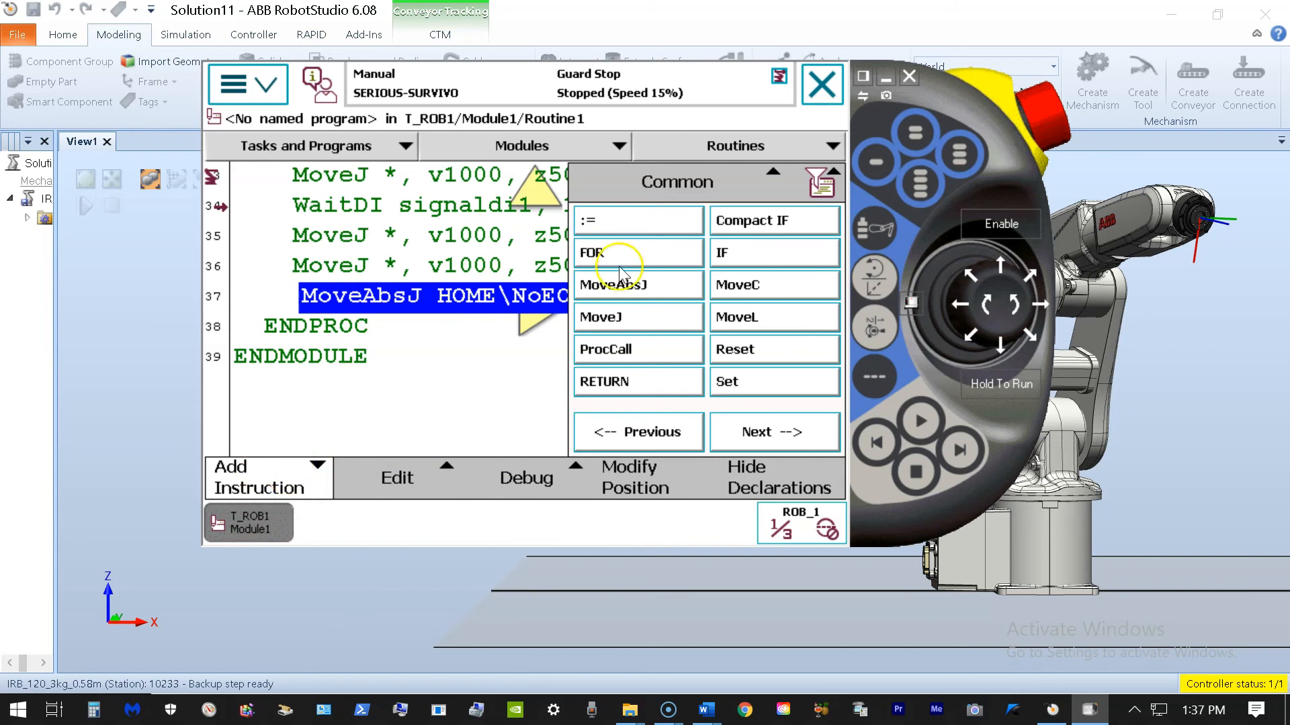
mouse_move(769, 222)
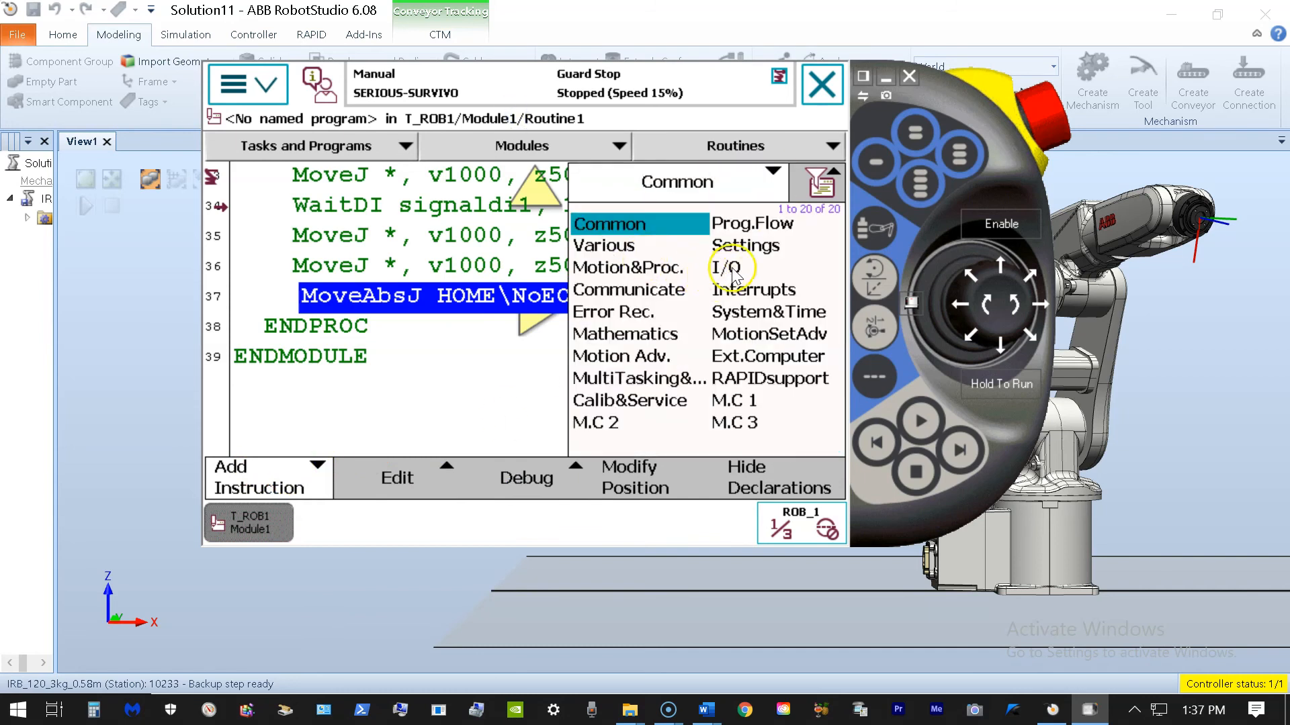
click(751, 223)
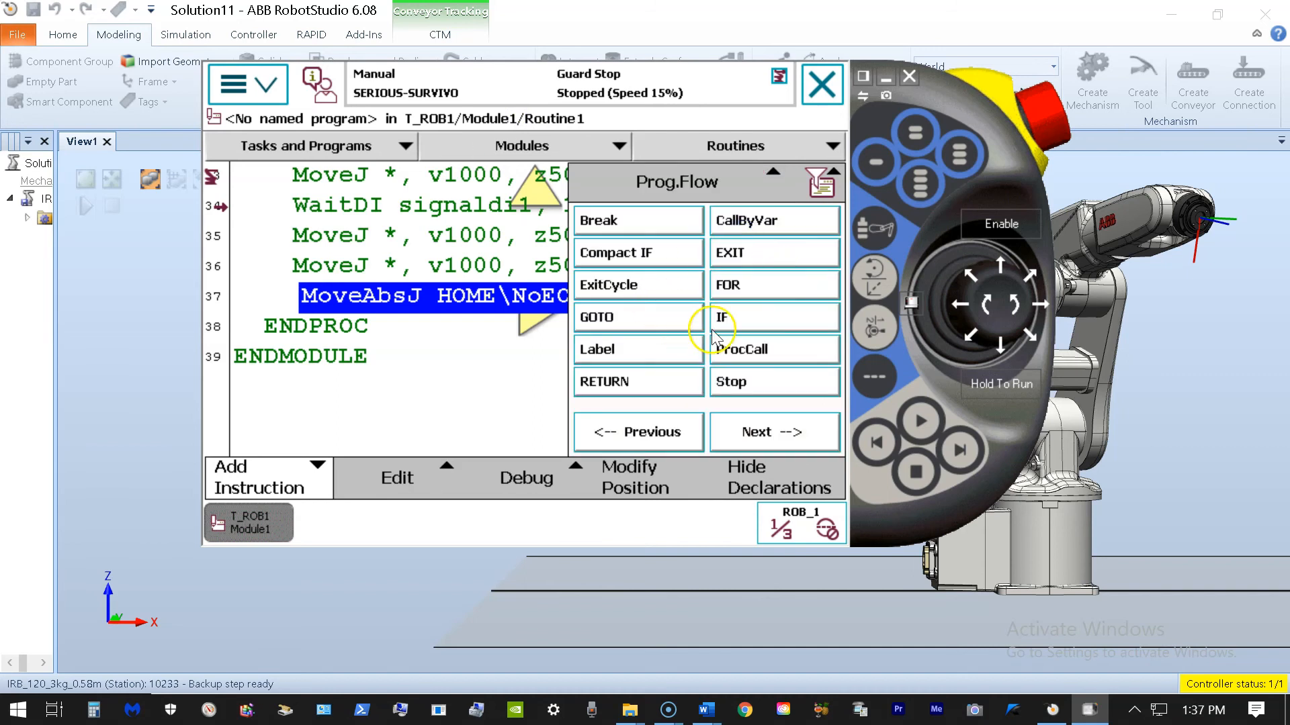
mouse_move(838, 280)
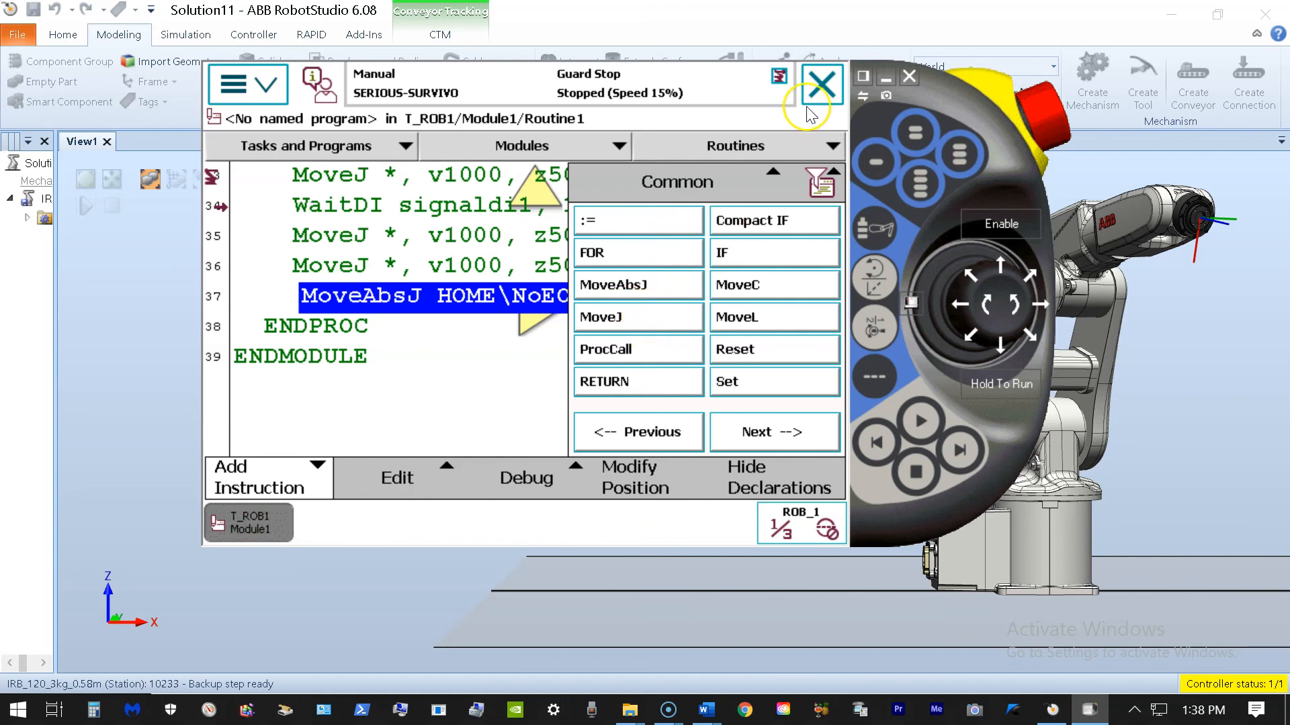
mouse_move(636, 501)
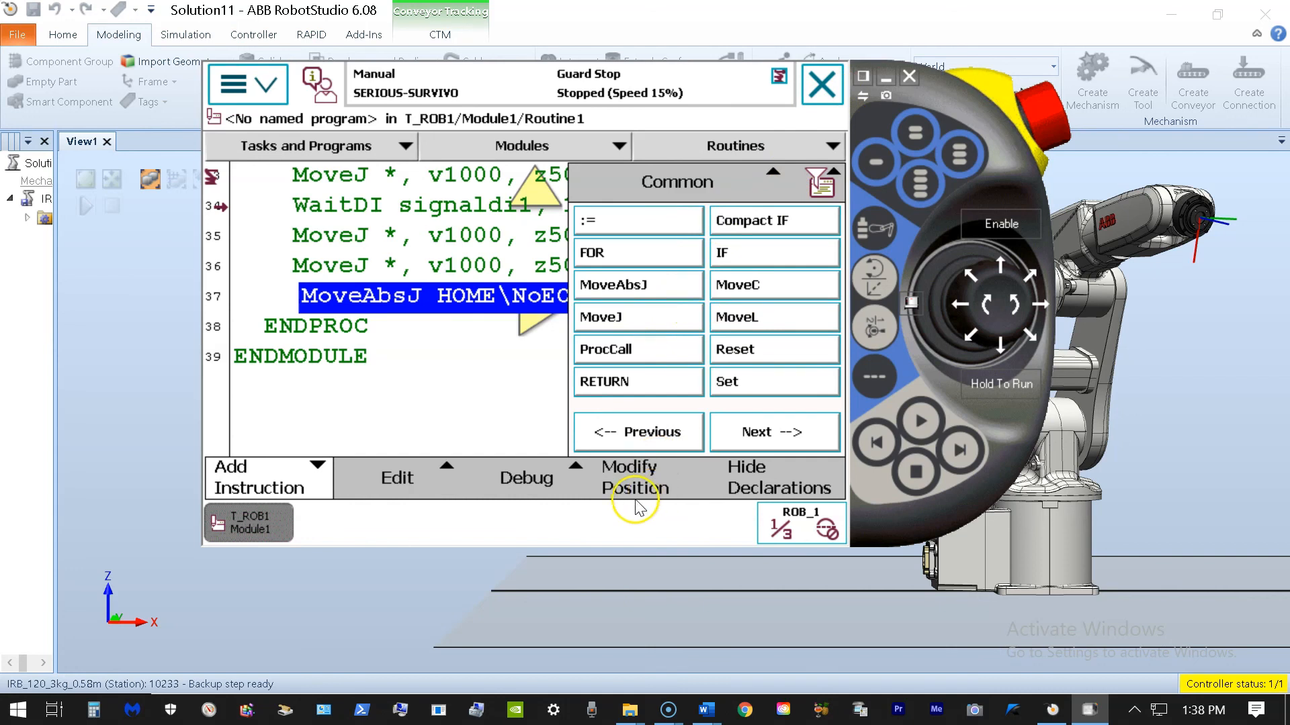